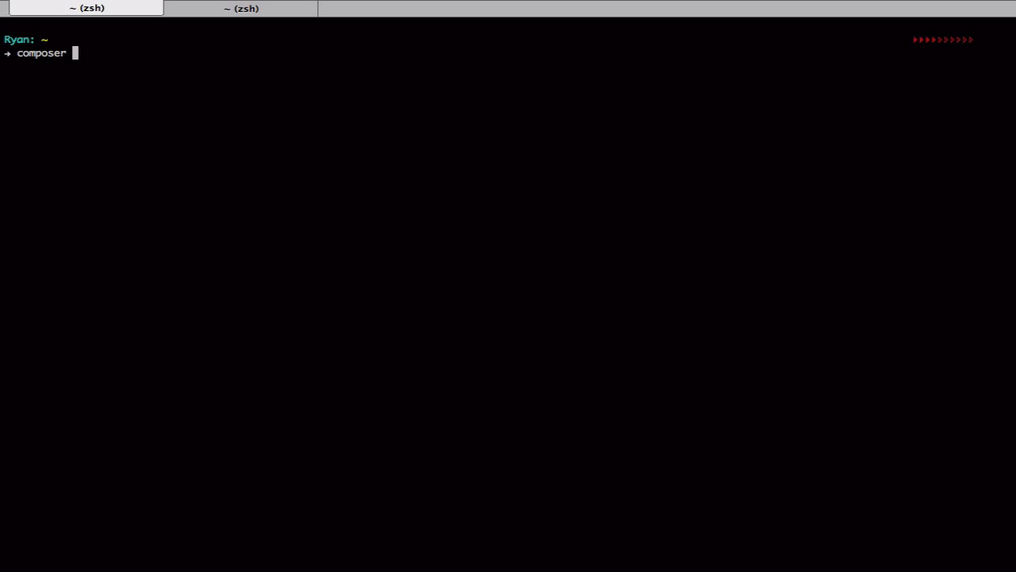
Step: Run composer create-project laravel/laravel to install a new Laravel project
{"action": "type", "text": "create-"}
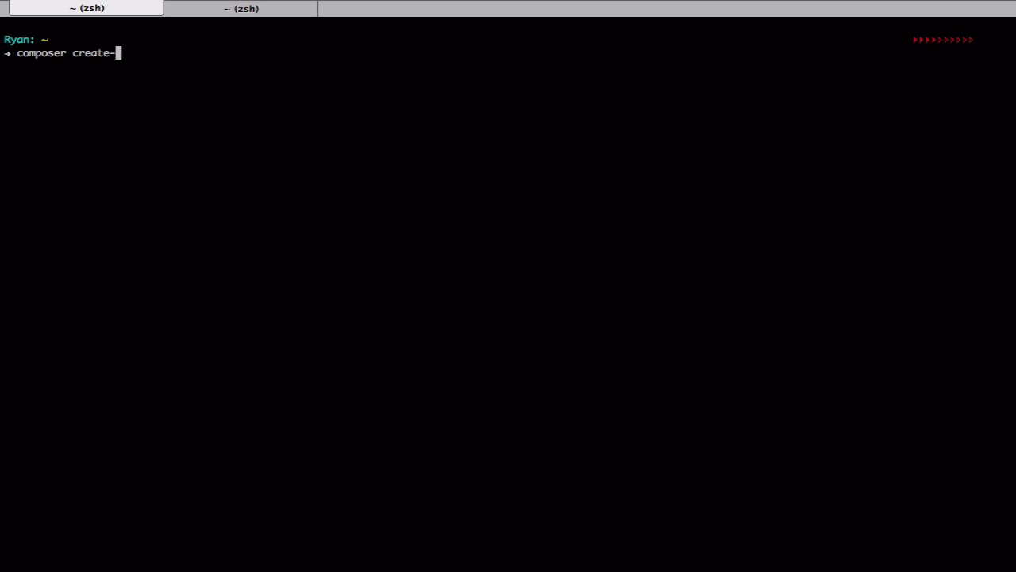
{"action": "type", "text": "project"}
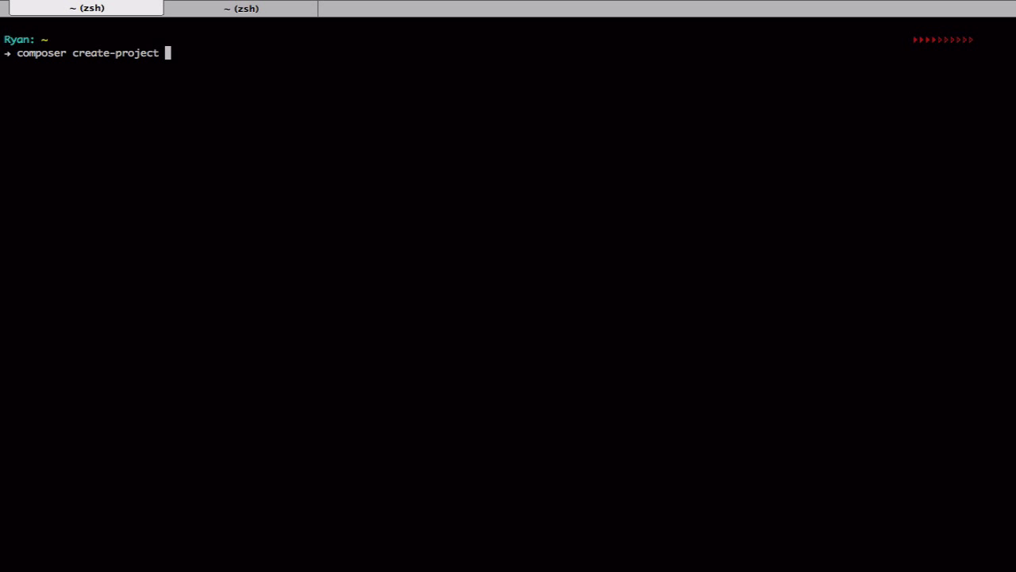
{"action": "type", "text": "laravel/l"}
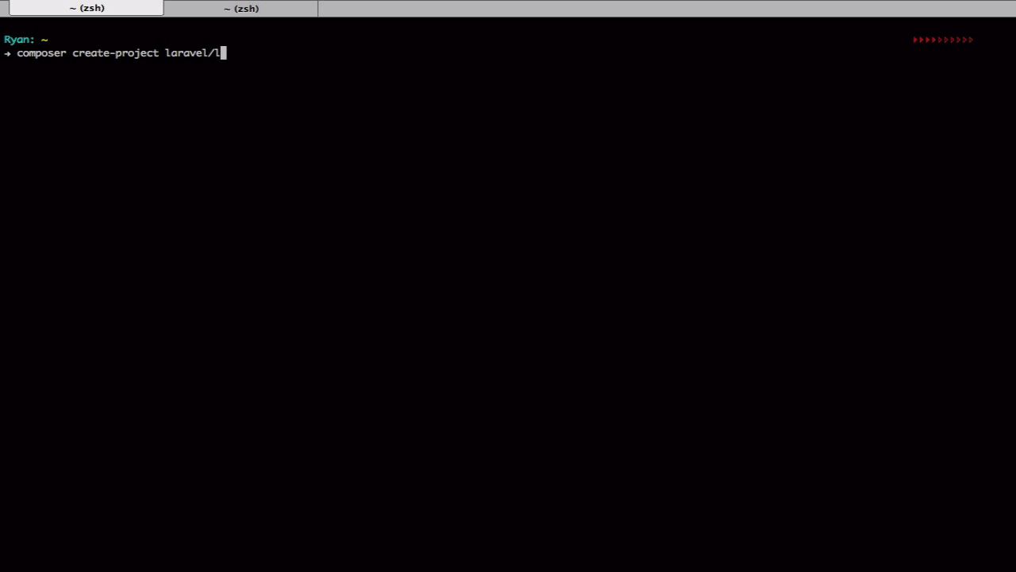
{"action": "key", "text": "Return"}
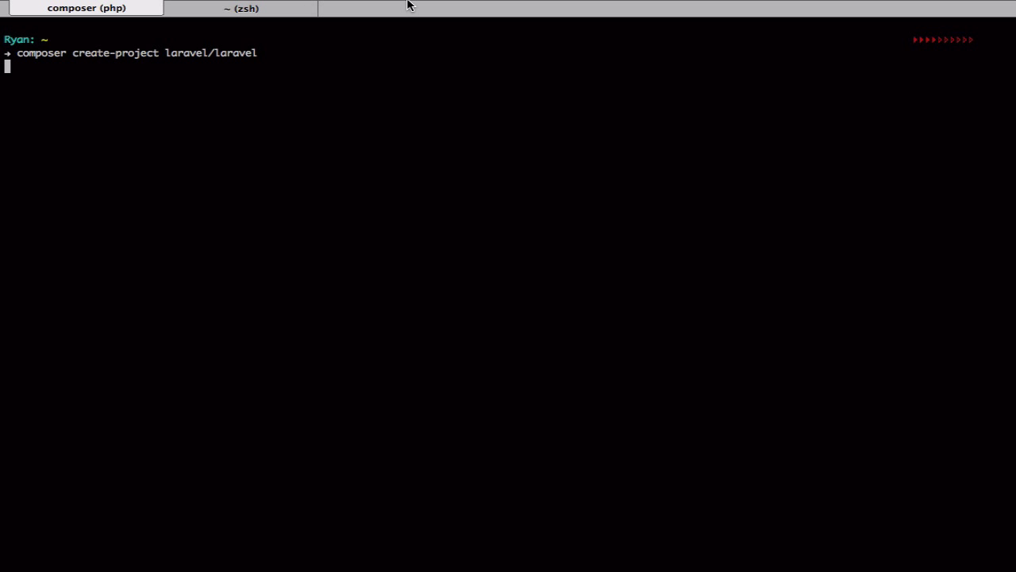
Step: Change into the newly created laravel project folder
{"action": "left_click", "coordinate": [546, 8]}
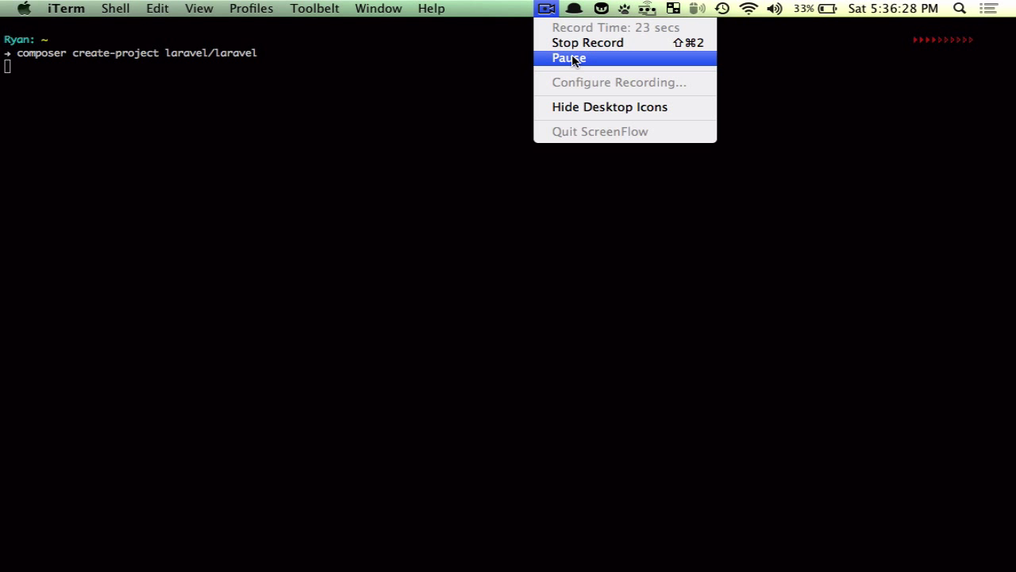
{"action": "left_click", "coordinate": [569, 58]}
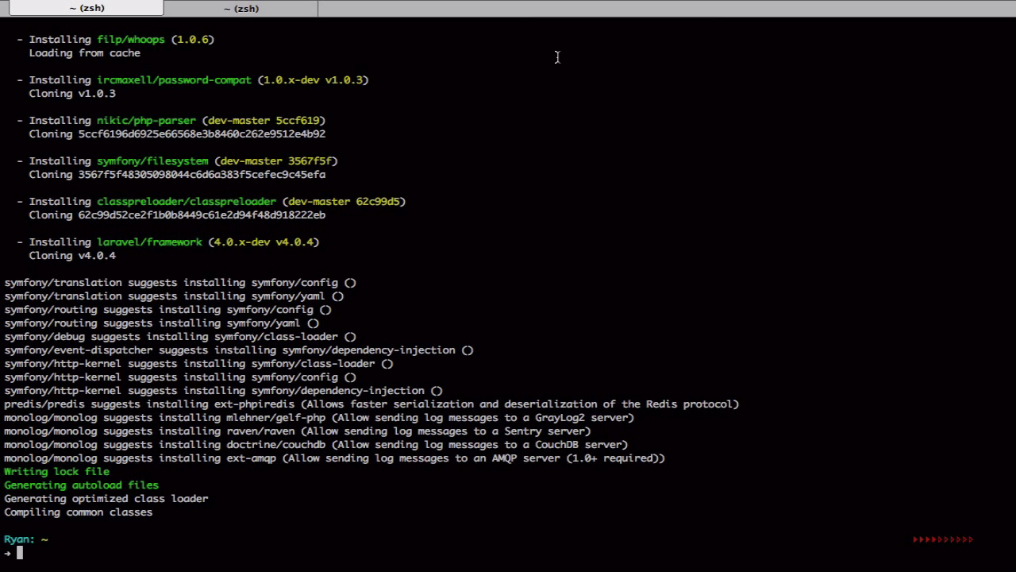
{"action": "type", "text": "cd l"}
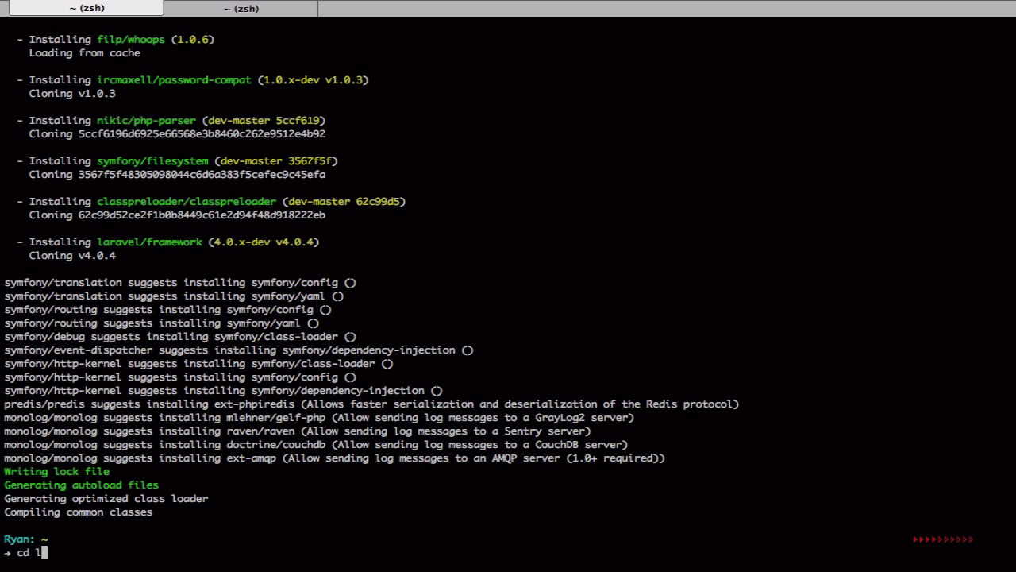
{"action": "key", "text": "Return"}
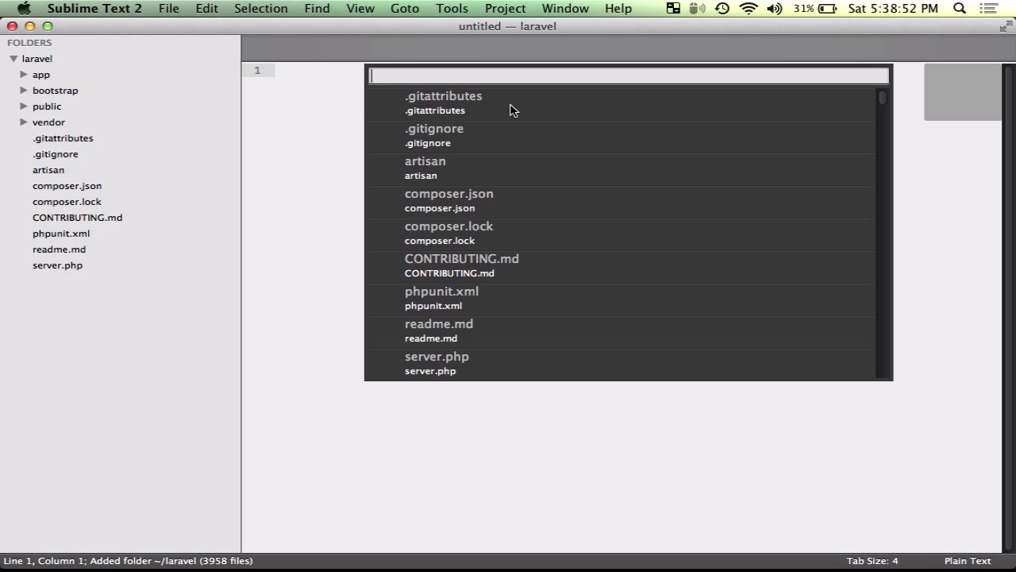
Step: Add "rtablada/traffic-signs": "dev-master" to the require block of composer.json
{"action": "left_click", "coordinate": [449, 194]}
{"action": "type", "text": "\""}
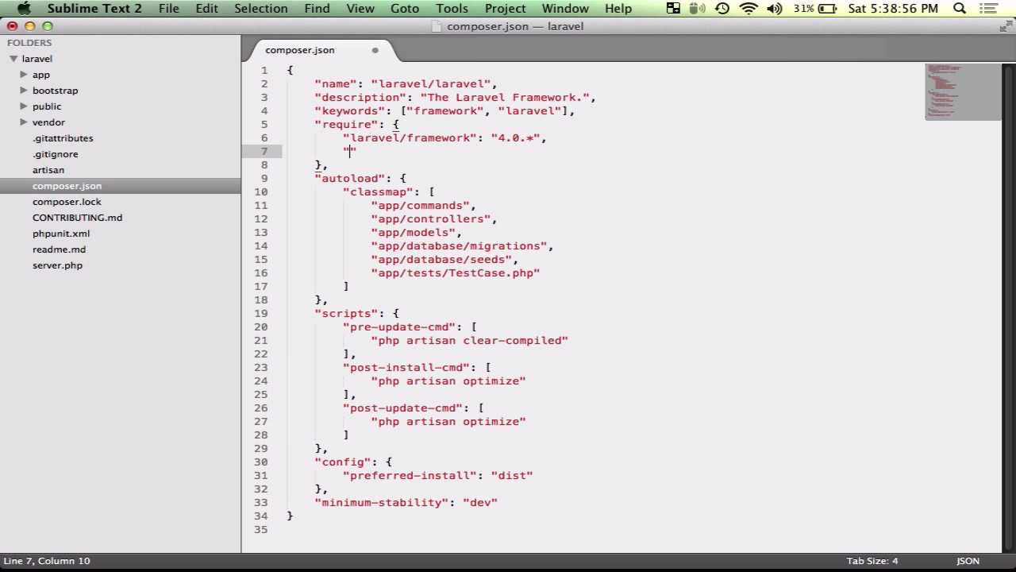
{"action": "type", "text": "rtablada/"}
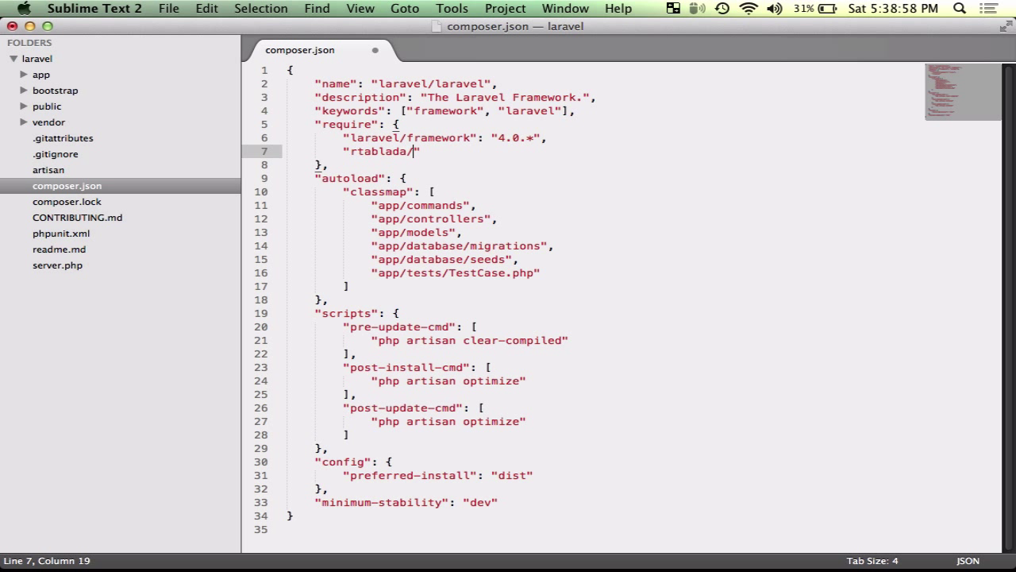
{"action": "type", "text": "traffic-"}
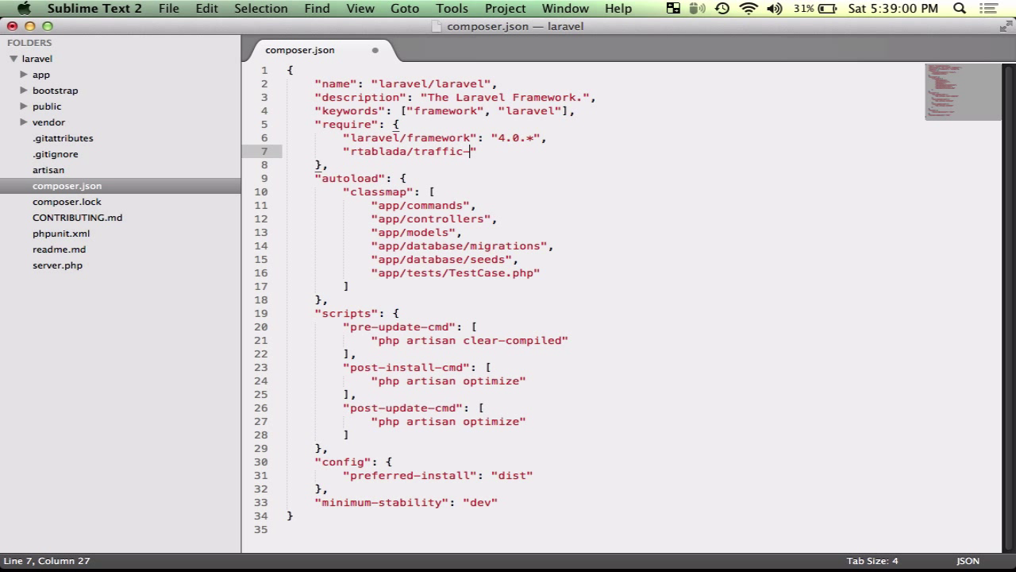
{"action": "type", "text": "signs\""}
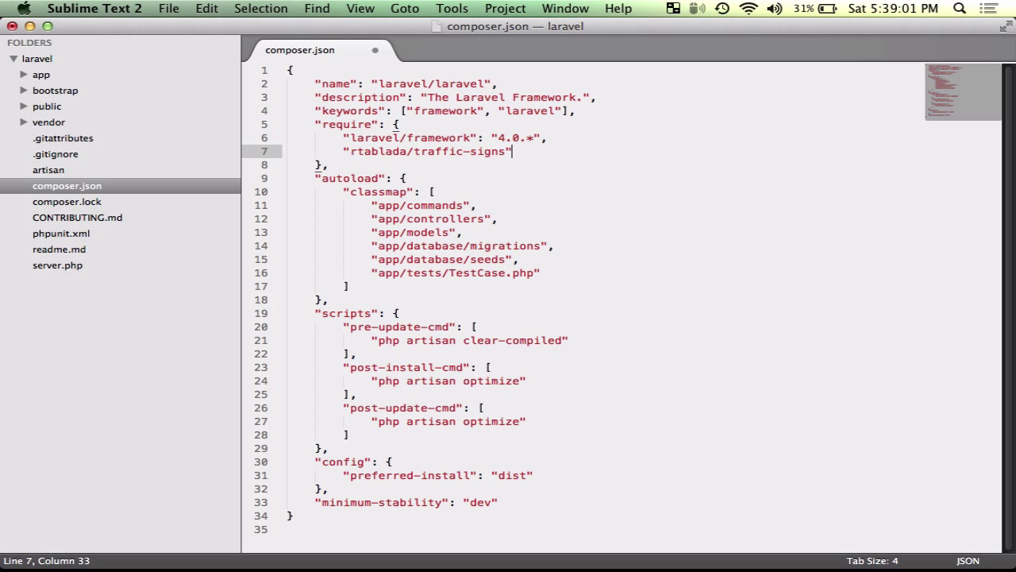
{"action": "type", "text": ": \"dev-\""}
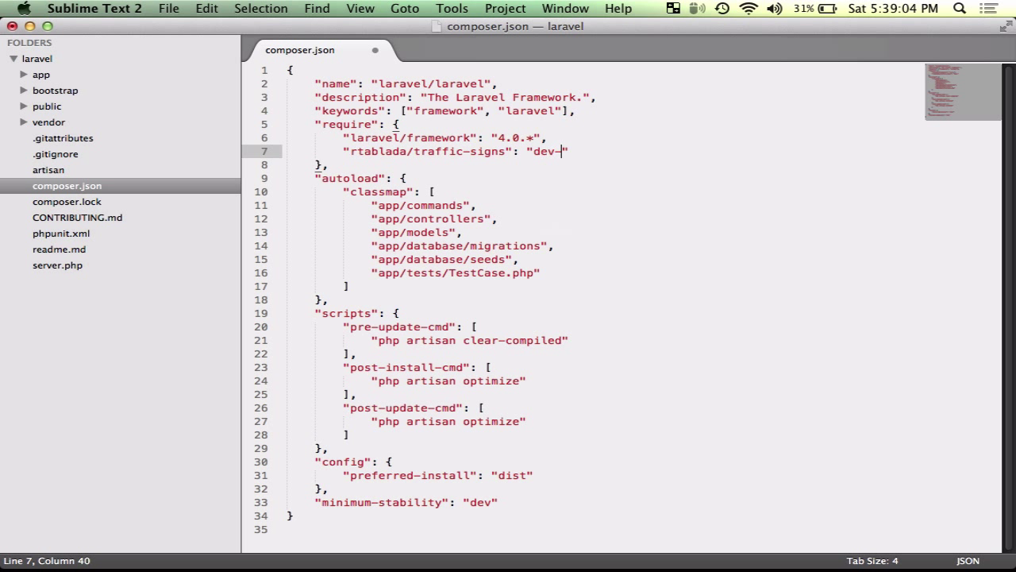
{"action": "type", "text": "master"}
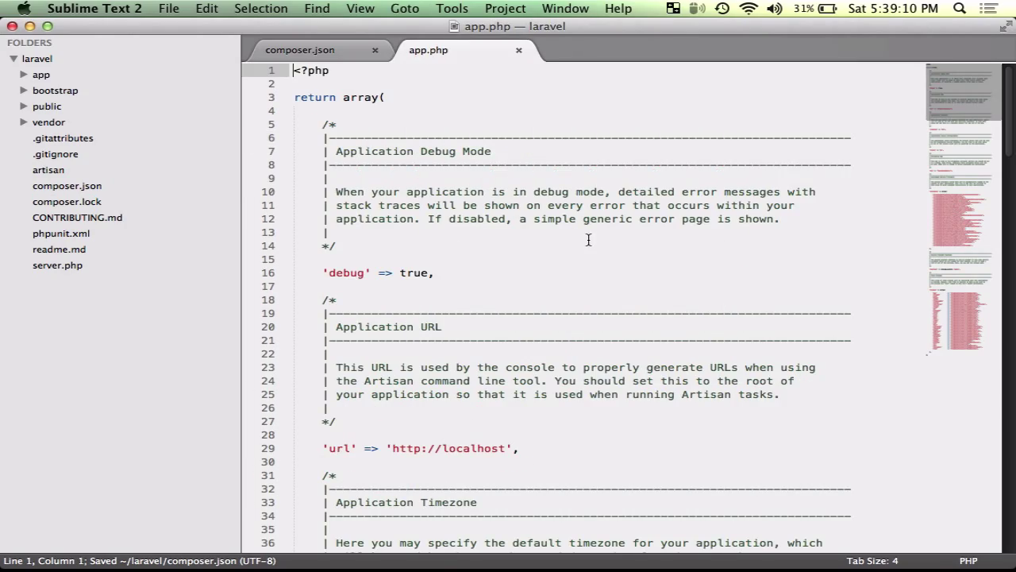
Step: Scroll through app.php's providers array, placing the cursor after the last provider entry
{"action": "scroll", "scroll_direction": "down", "scroll_amount": 3}
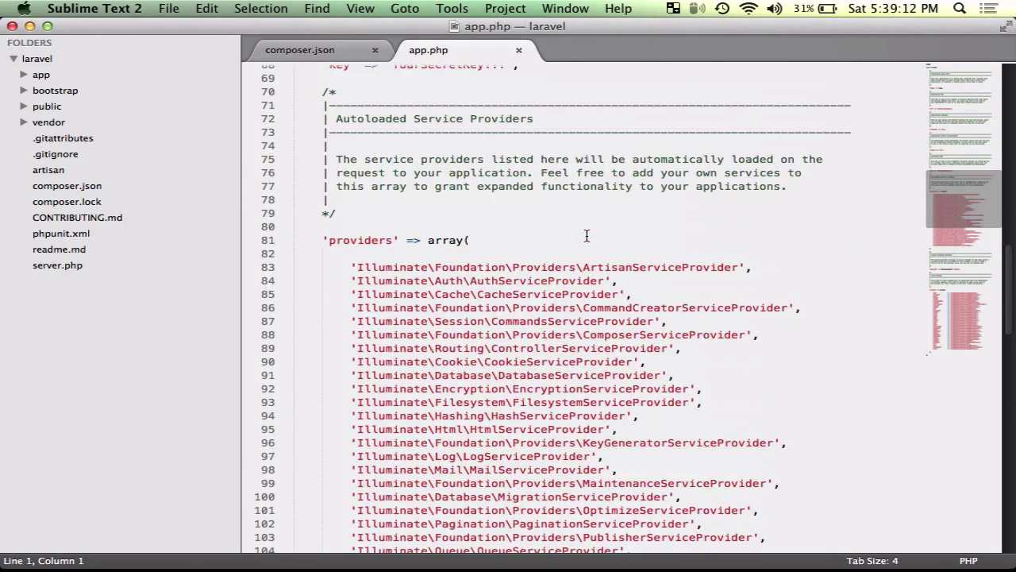
{"action": "scroll", "scroll_direction": "down", "scroll_amount": 3}
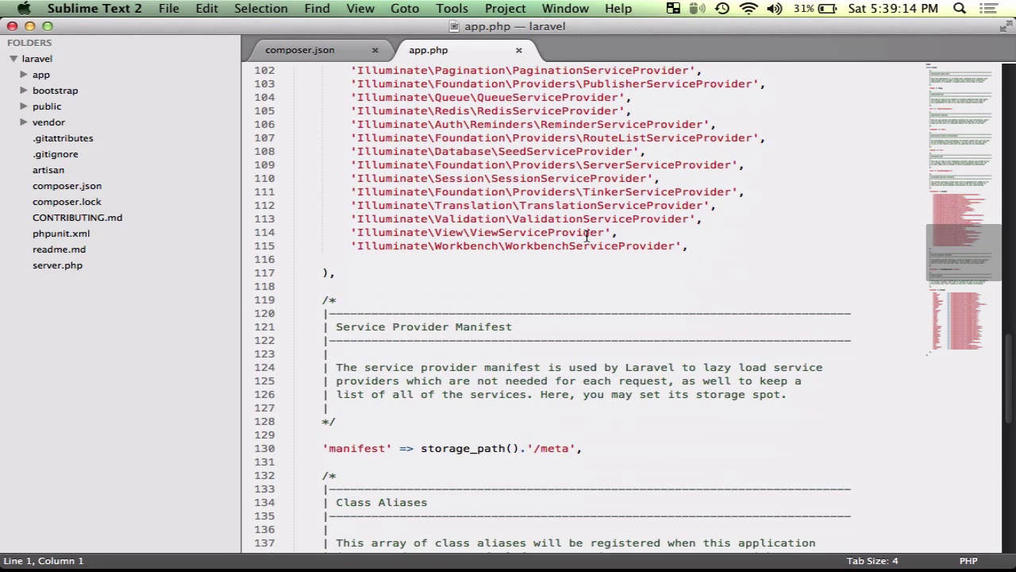
{"action": "left_click", "coordinate": [686, 246]}
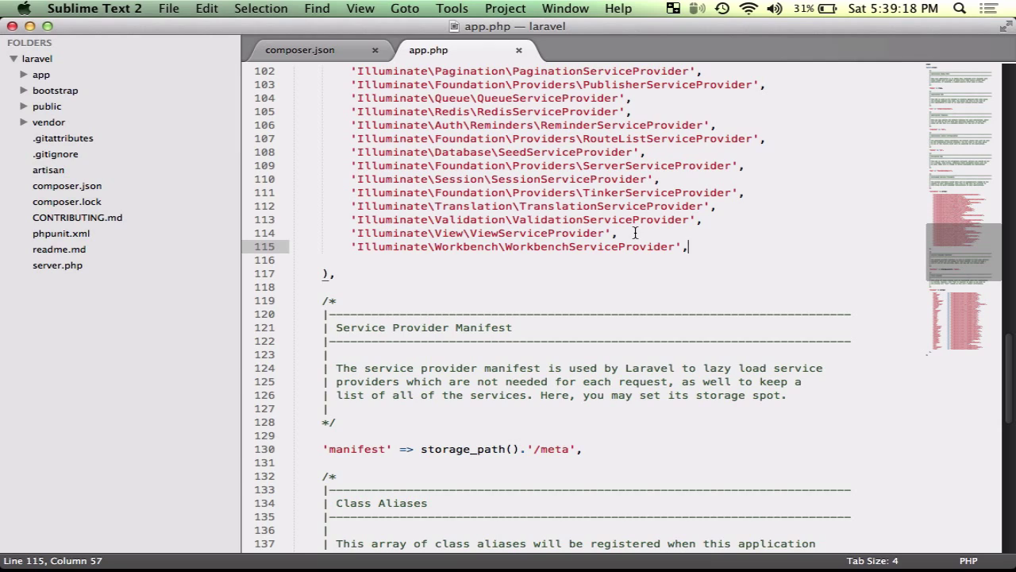
{"action": "scroll", "scroll_direction": "up", "scroll_amount": 3}
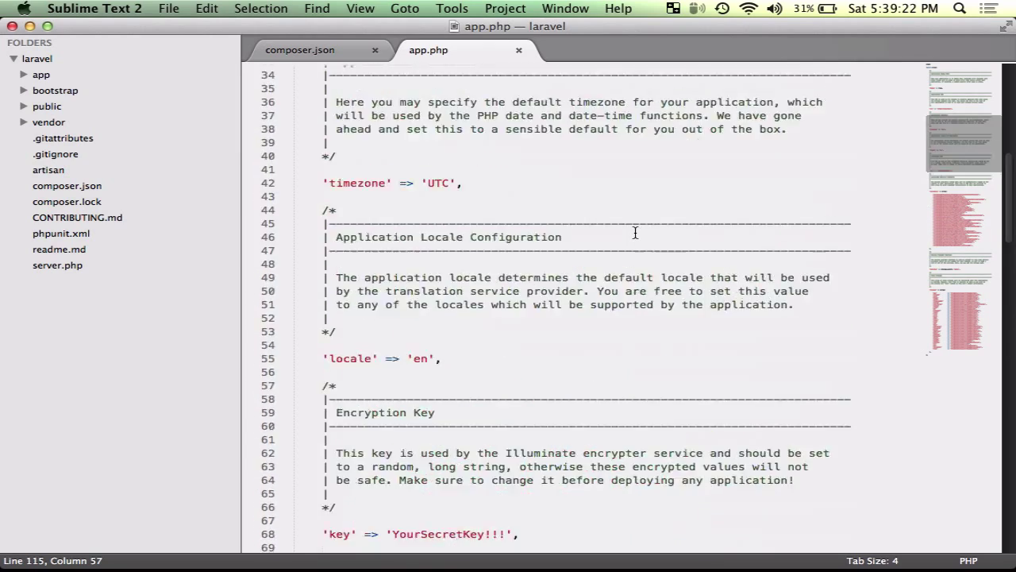
{"action": "scroll", "scroll_direction": "down", "scroll_amount": 3}
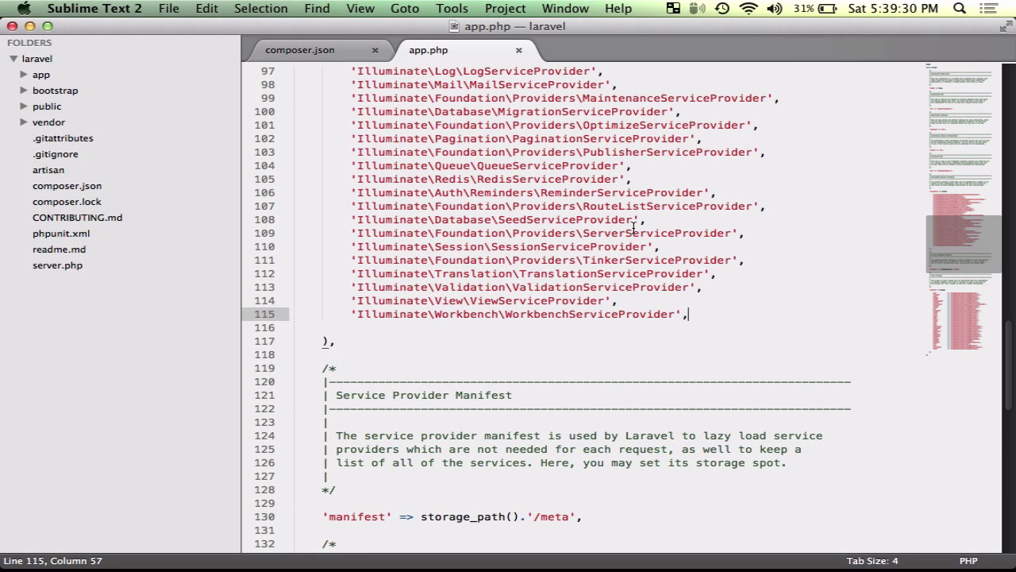
{"action": "scroll", "scroll_direction": "down", "scroll_amount": 3}
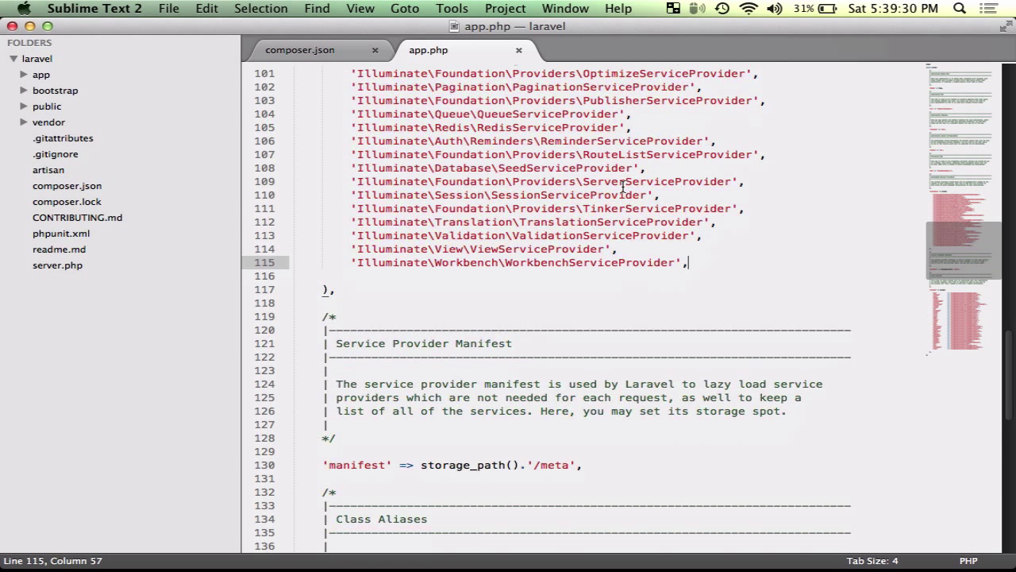
{"action": "scroll", "scroll_direction": "up", "scroll_amount": 3}
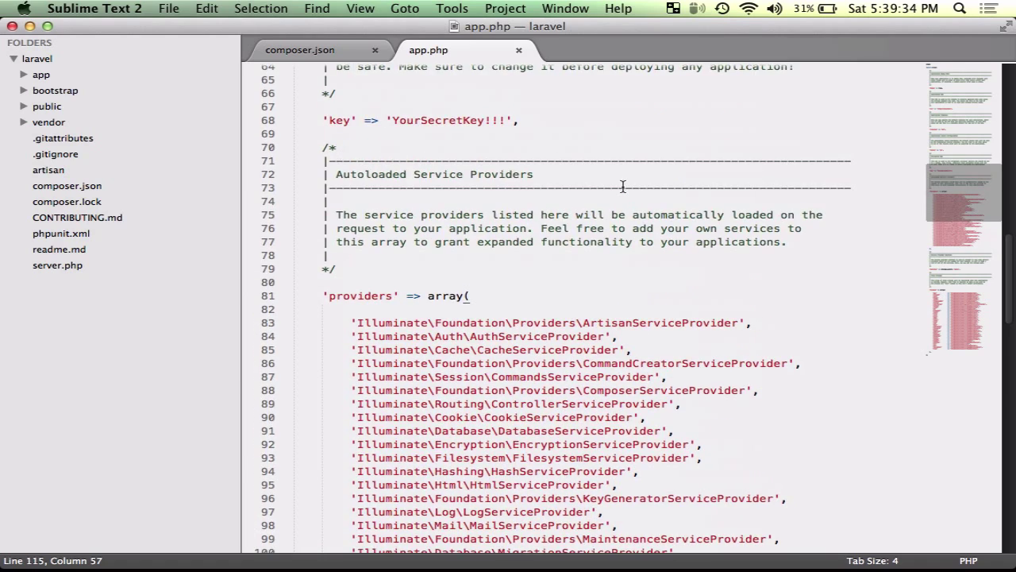
{"action": "scroll", "scroll_direction": "down", "scroll_amount": 3}
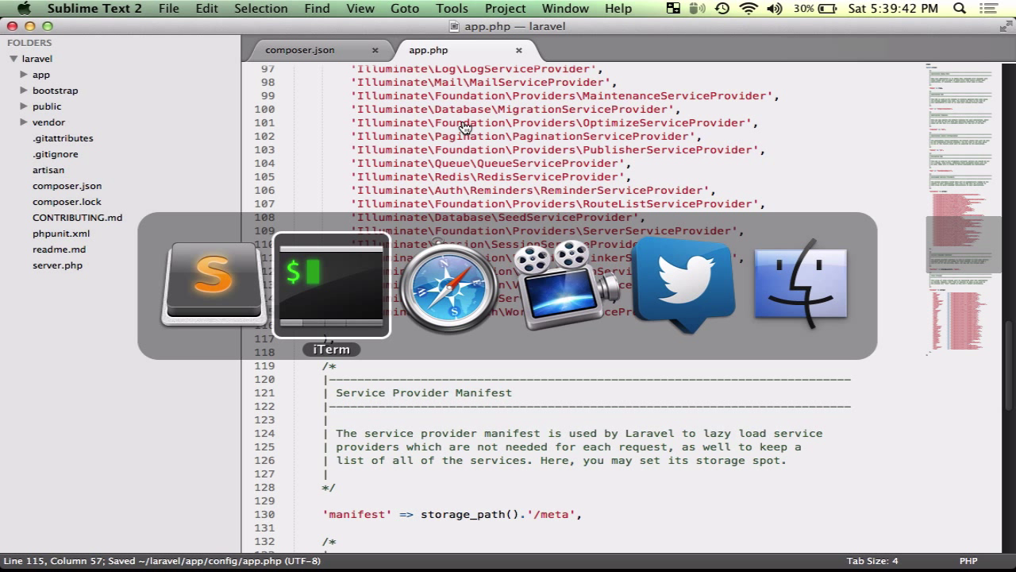
Step: Run composer require rtablada/package-installer with the dev-master version constraint
{"action": "left_click", "coordinate": [329, 286]}
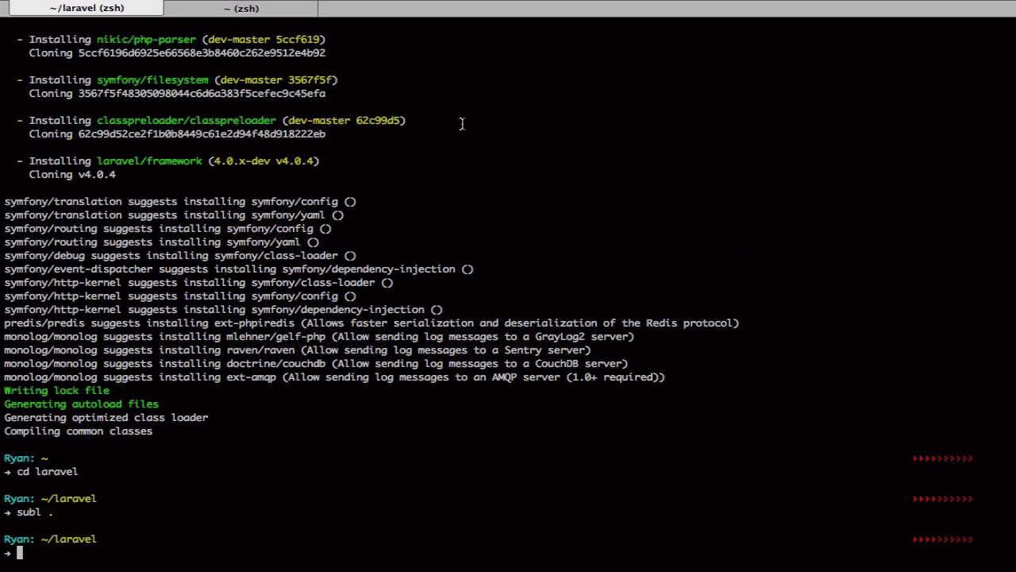
{"action": "type", "text": "compo"}
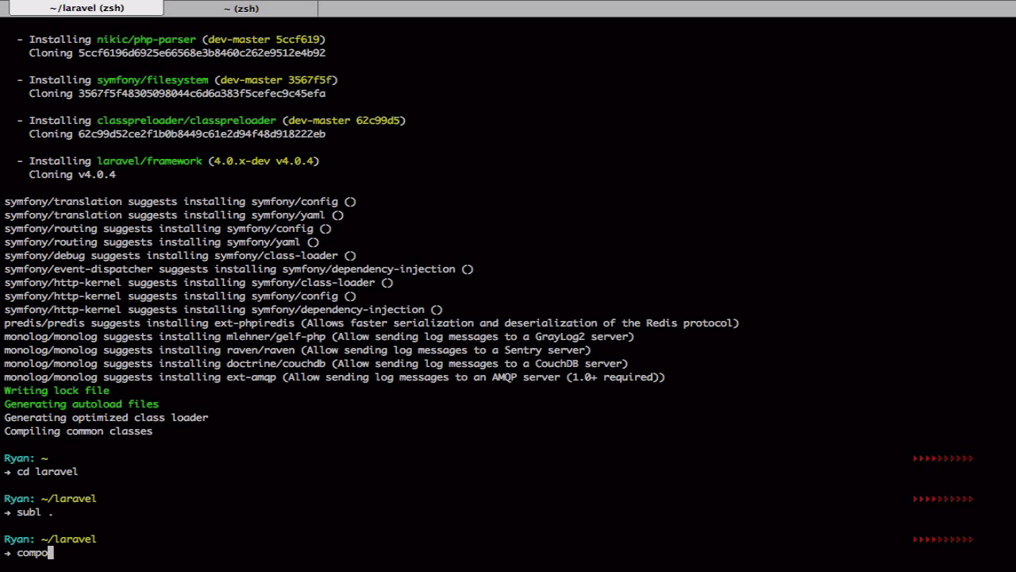
{"action": "type", "text": "ser require"}
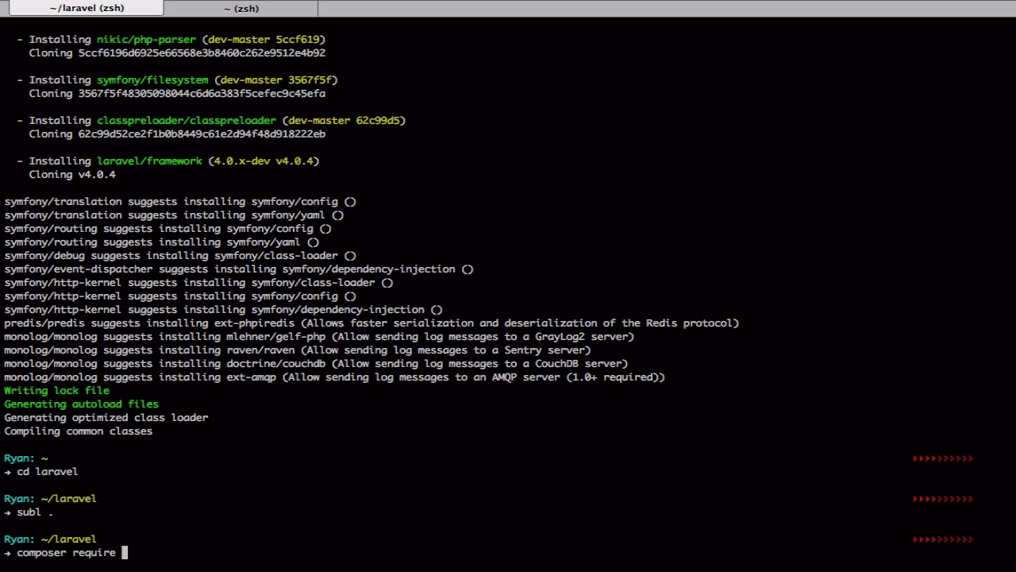
{"action": "type", "text": "rtablada/"}
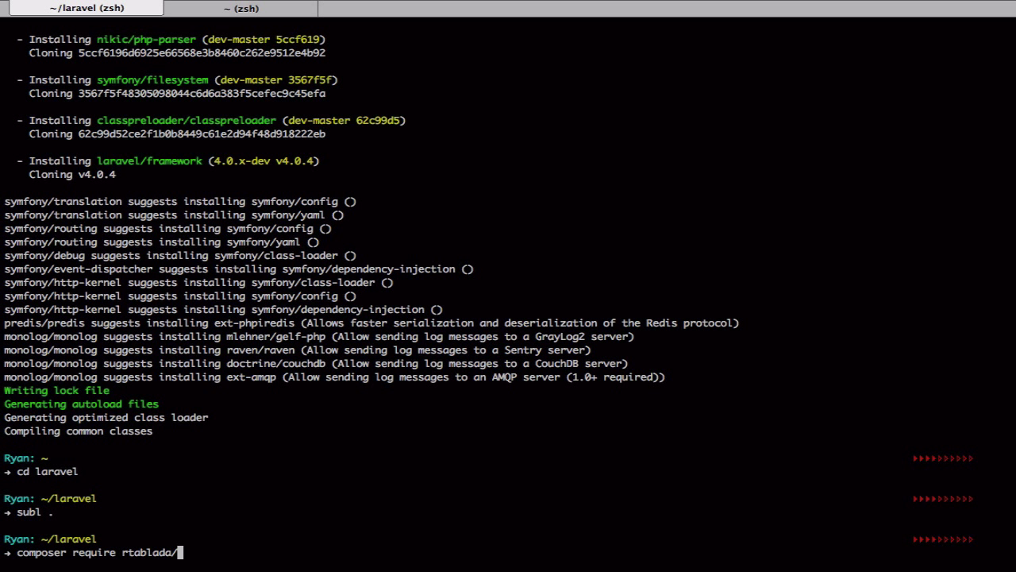
{"action": "type", "text": "packa"}
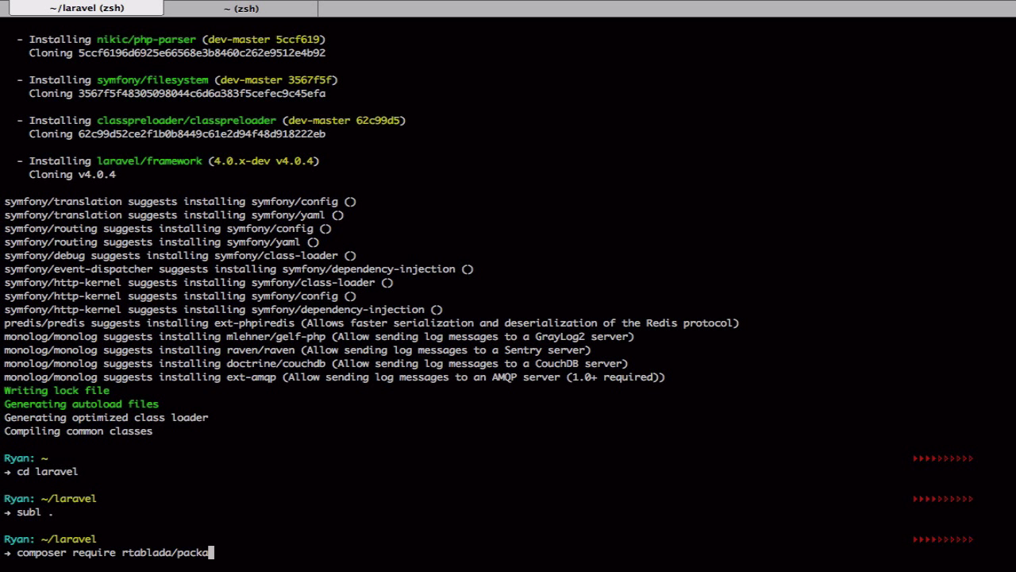
{"action": "type", "text": "ge-installer"}
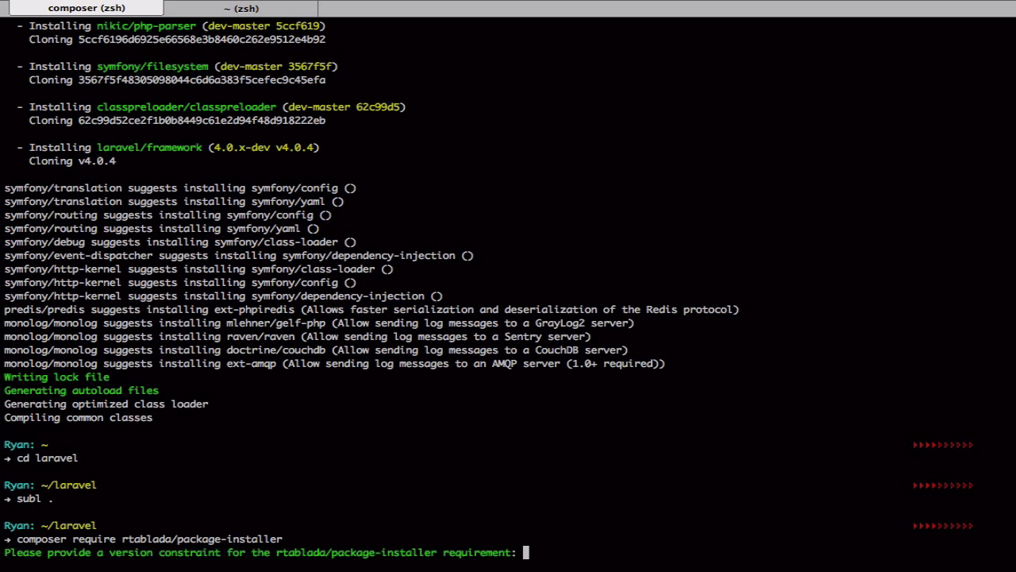
{"action": "type", "text": "dev-master"}
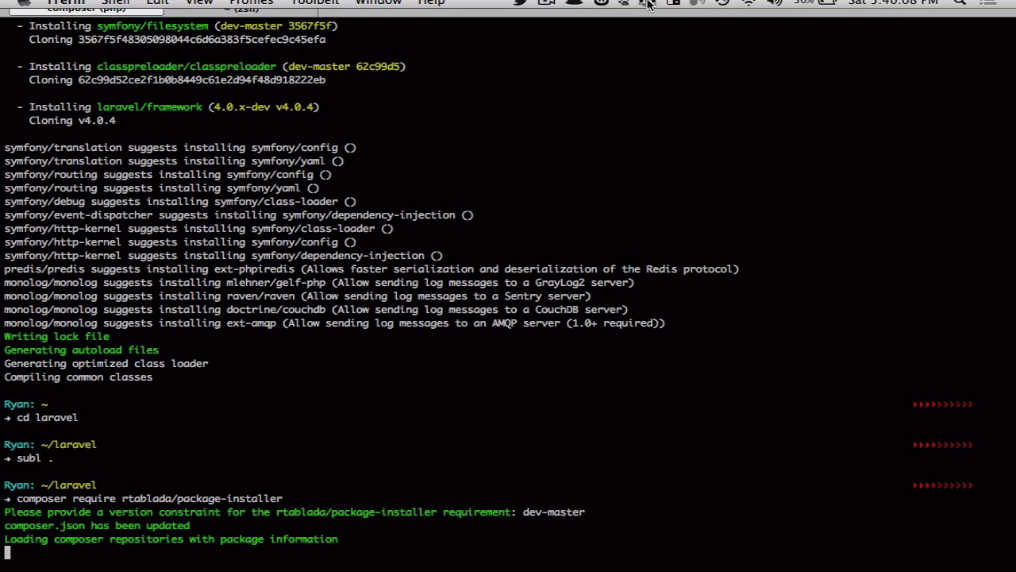
Step: In the second terminal session, cd into laravel and run artisan serve
{"action": "left_click", "coordinate": [238, 8]}
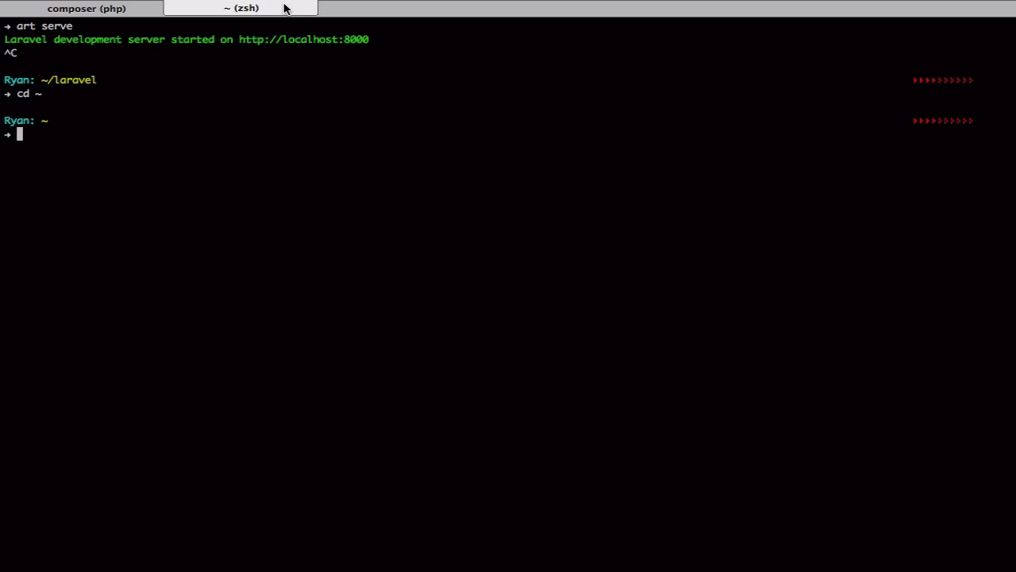
{"action": "type", "text": "art server"}
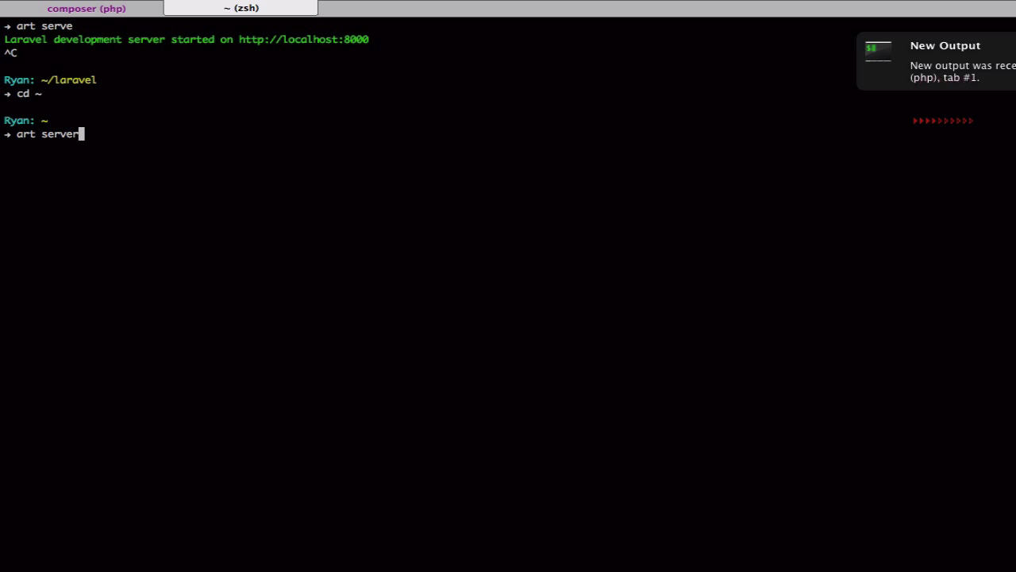
{"action": "key", "text": "Return"}
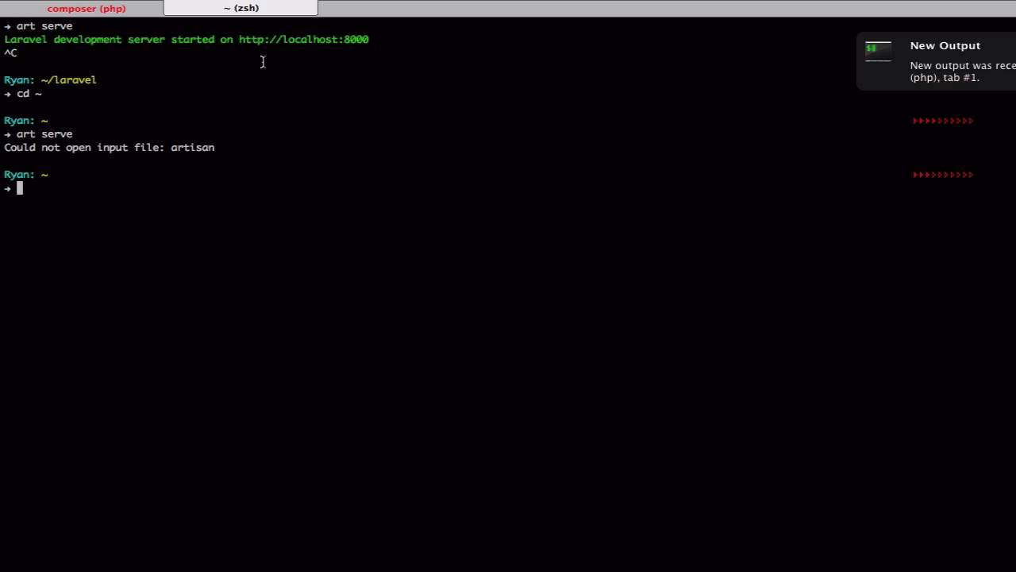
{"action": "type", "text": "cd l"}
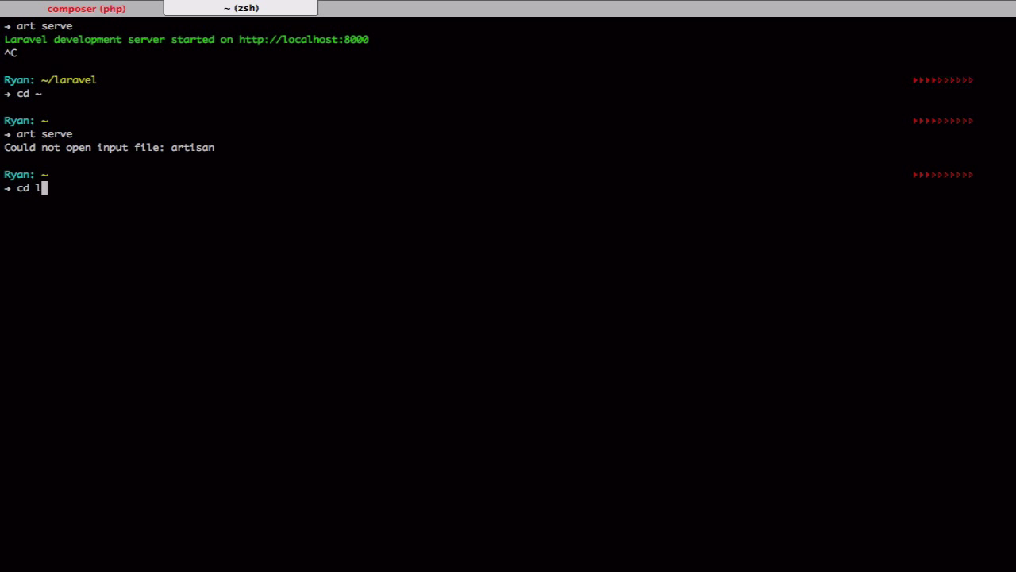
{"action": "key", "text": "Return"}
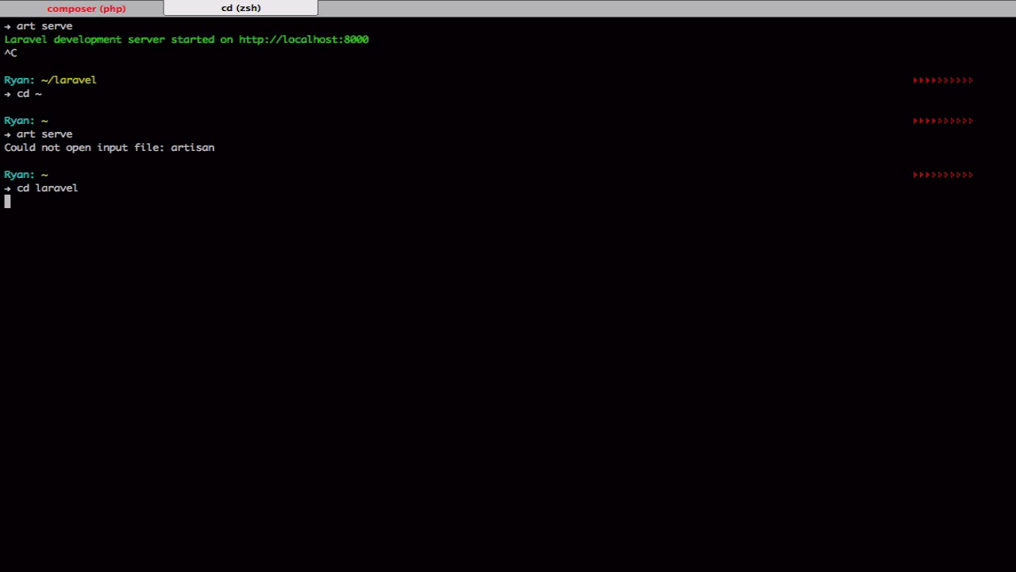
{"action": "key", "text": "Return"}
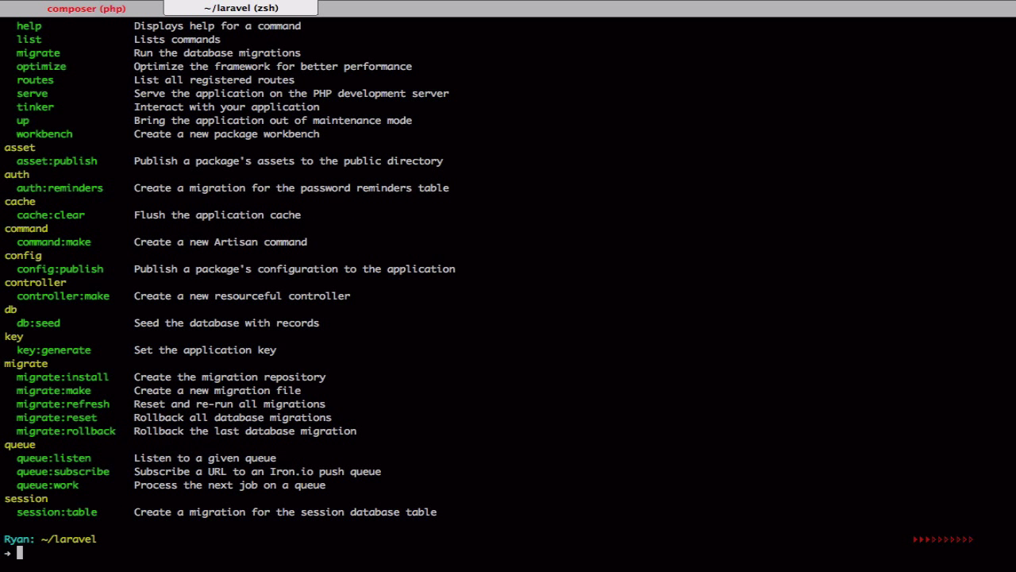
{"action": "type", "text": "art serv"}
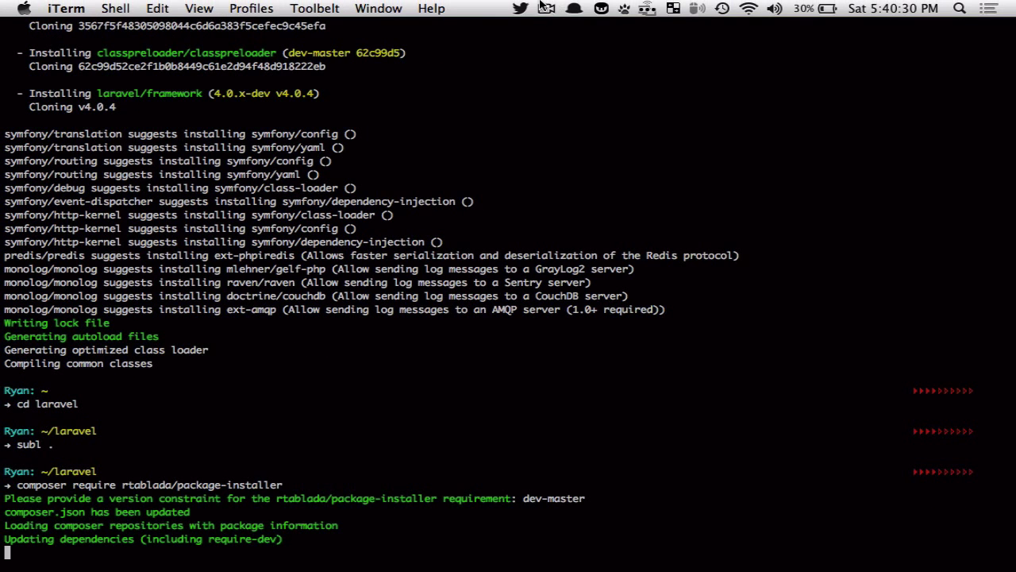
{"action": "left_click", "coordinate": [545, 8]}
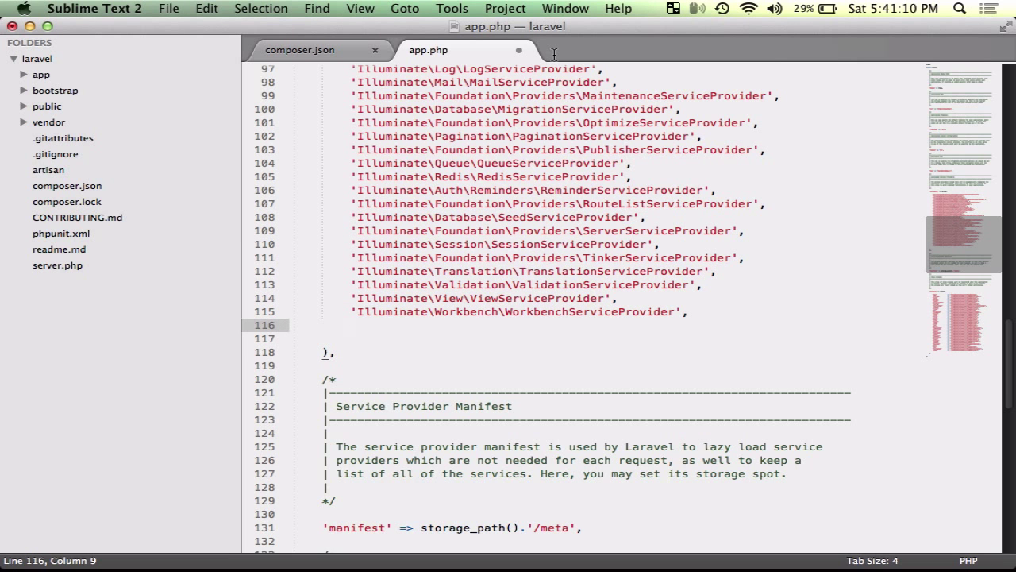
Step: Type 'Rtablada\PackageInstaller\PackageInstallerServiceProvider', as a new providers entry in app.php
{"action": "type", "text": "'Rtablada\\PackageInstaller\\PackageInstallerServiceProvider',"}
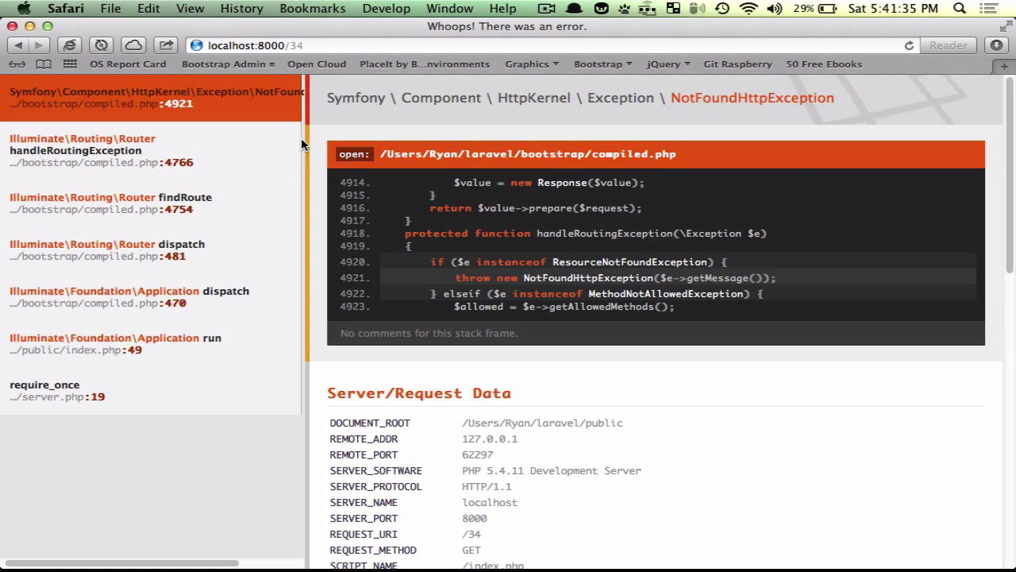
Step: Scroll the Whoops NotFoundHttpException stack trace for localhost:8000/34
{"action": "scroll", "scroll_direction": "down", "scroll_amount": 3}
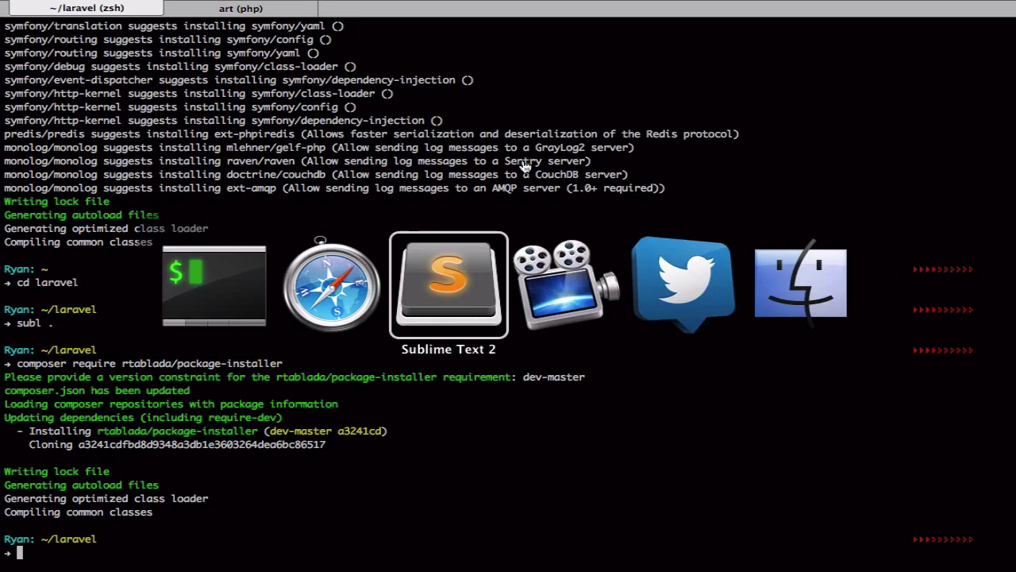
Step: List the available artisan commands to confirm the package commands exist
{"action": "left_click", "coordinate": [448, 283]}
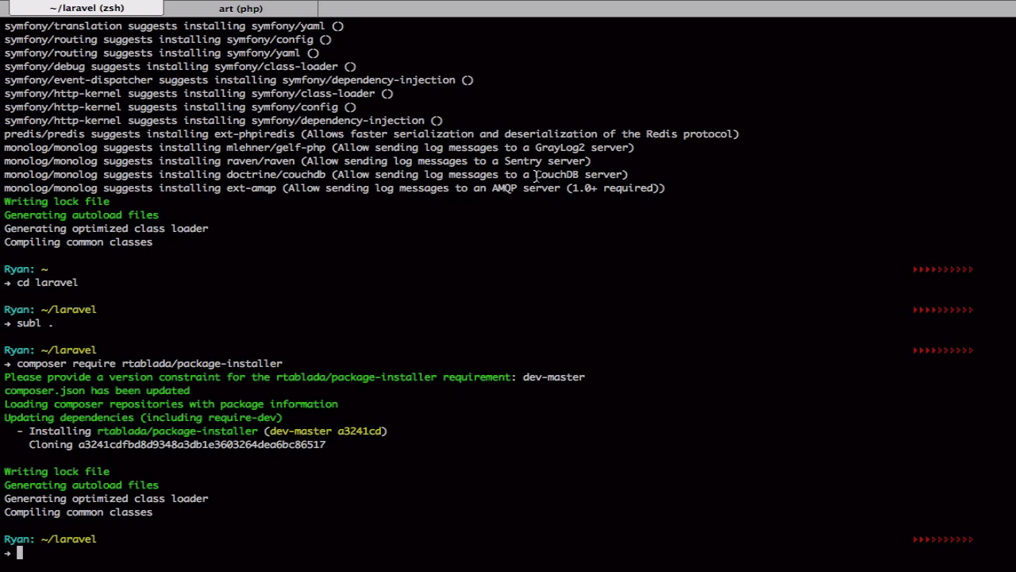
{"action": "type", "text": "arti"}
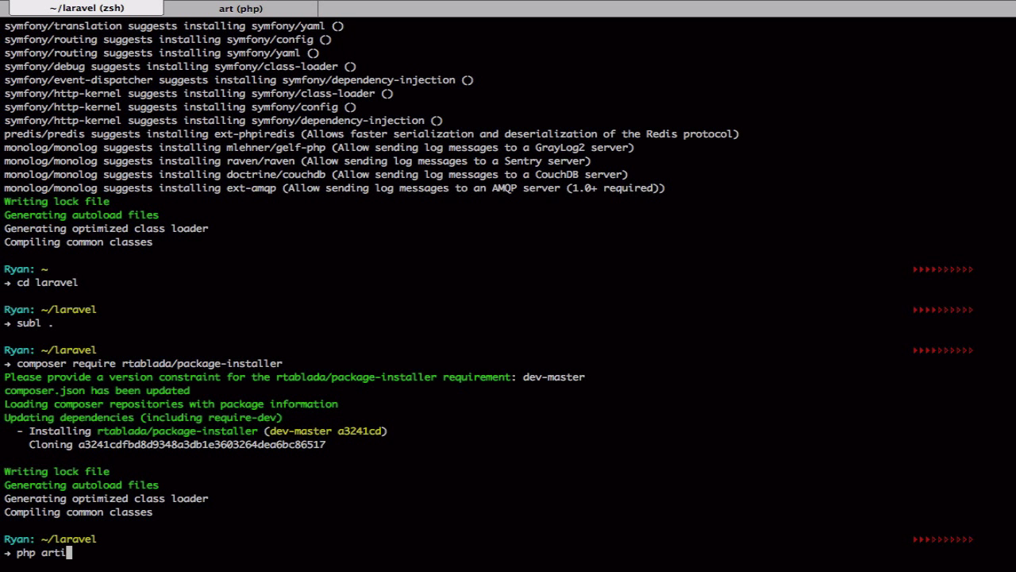
{"action": "type", "text": "san pack"}
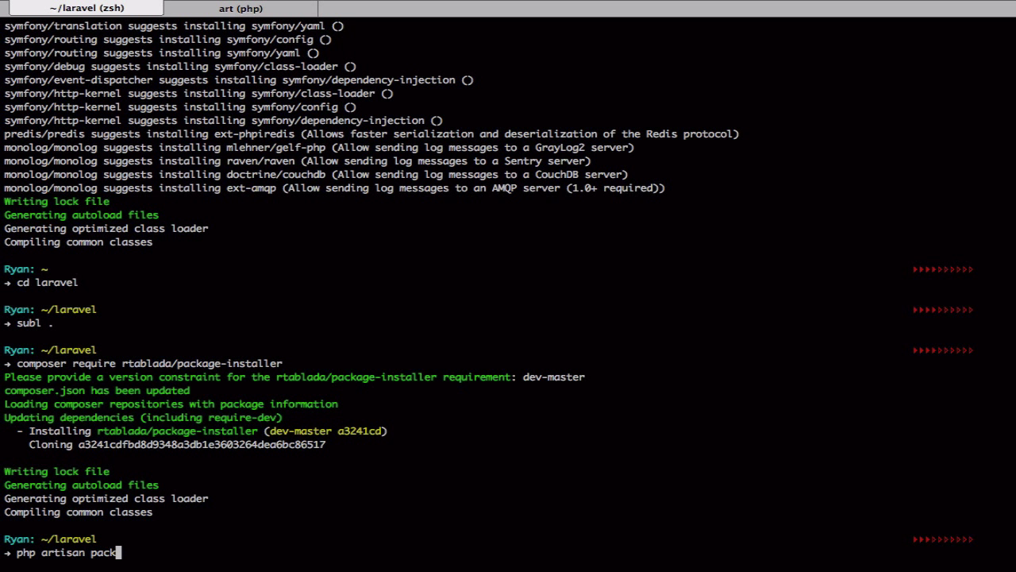
{"action": "key", "text": "Backspace"}
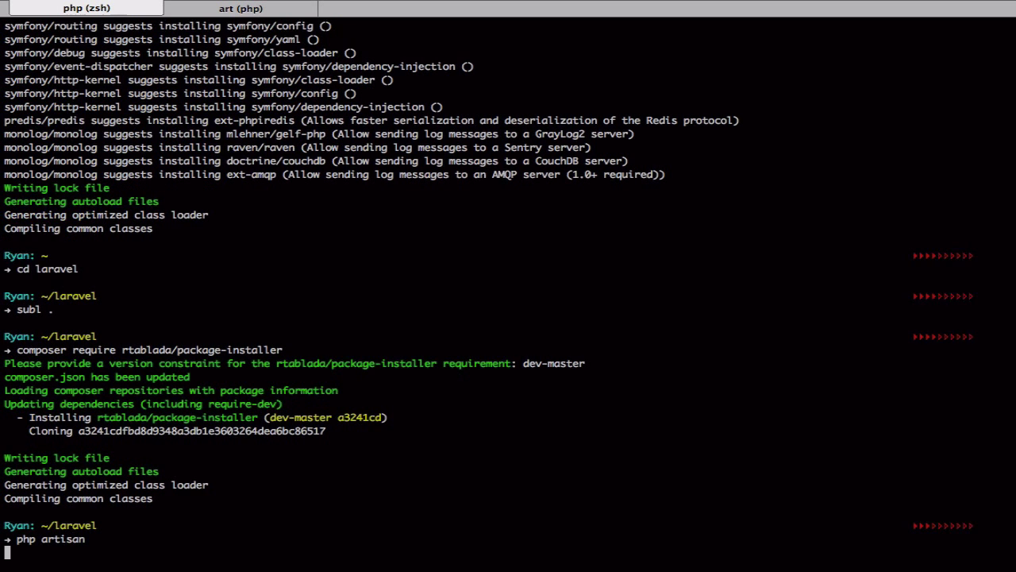
{"action": "key", "text": "Return"}
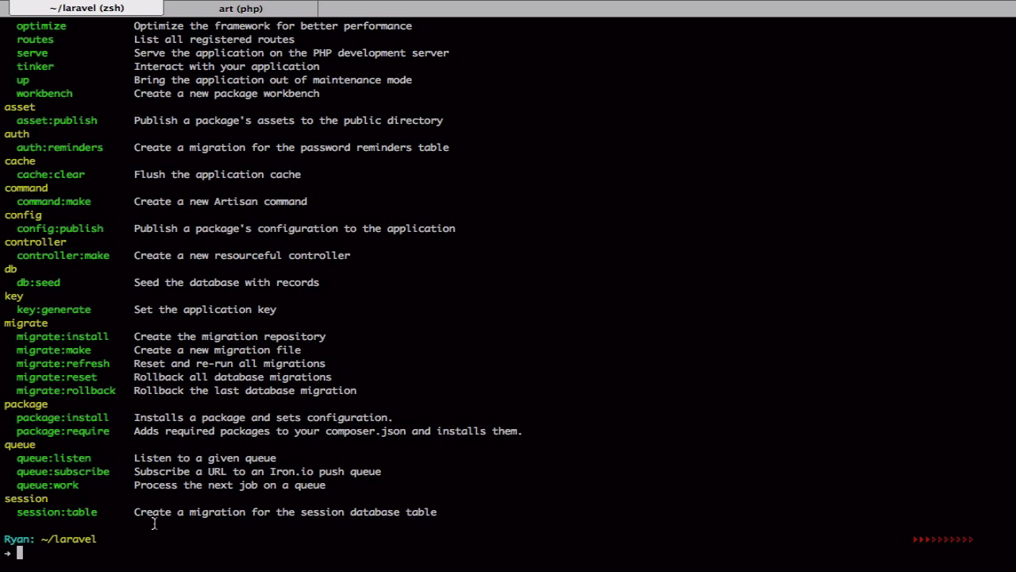
Step: Run php artisan package:install rtablada/traffic-signs with the dev-master version constraint
{"action": "type", "text": "php artisan package"}
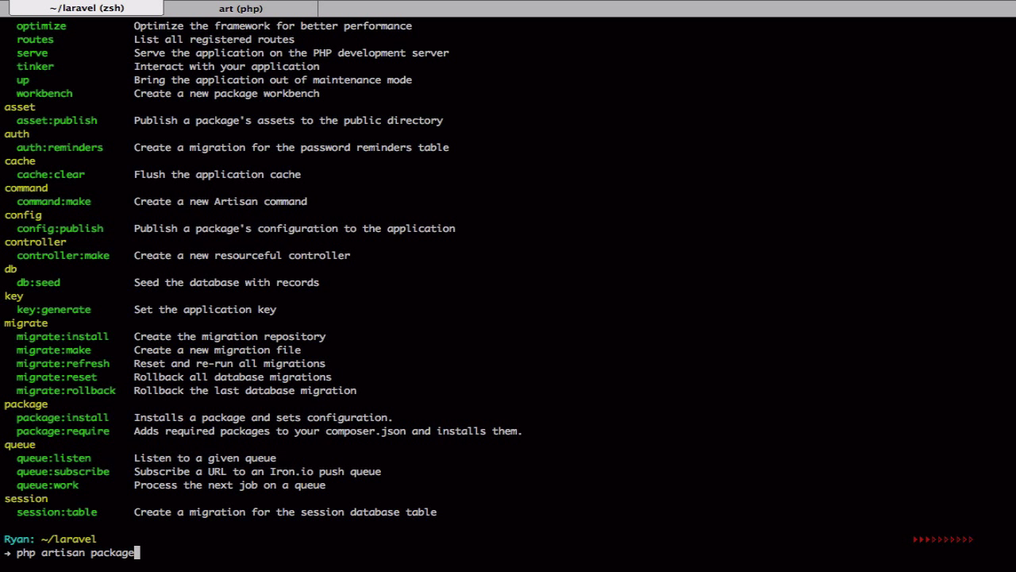
{"action": "type", "text": ":install"}
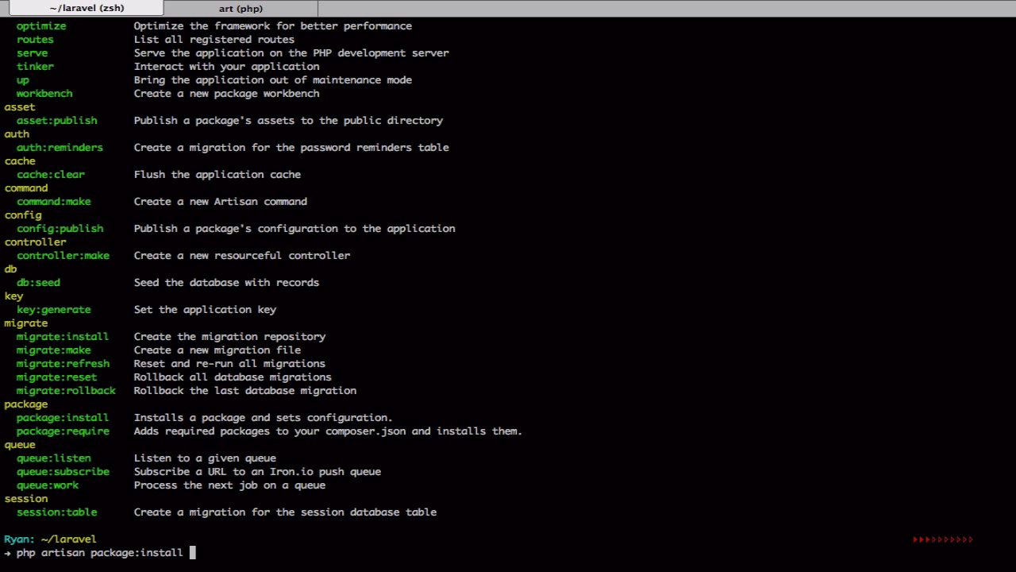
{"action": "type", "text": "rtablada/"}
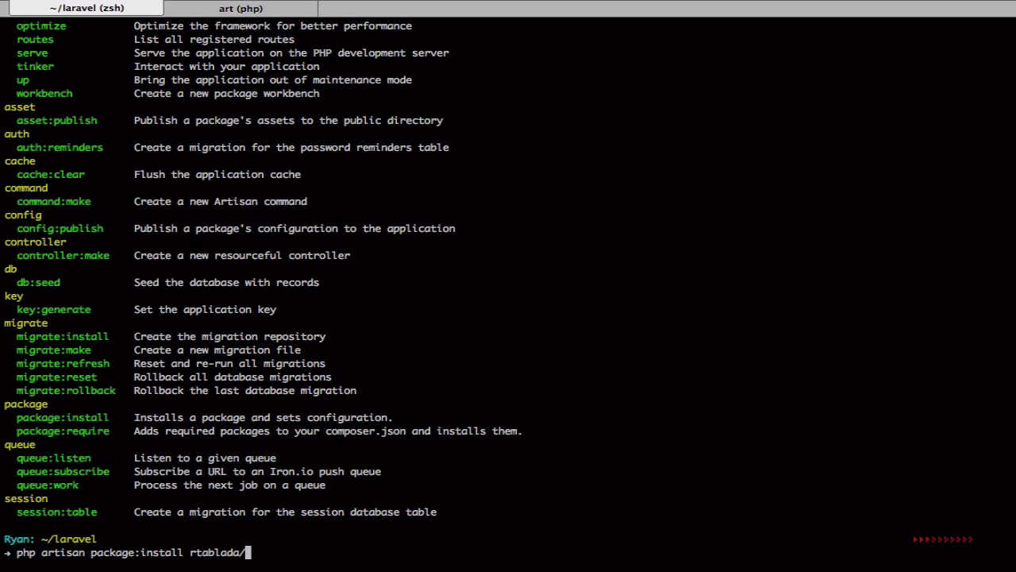
{"action": "type", "text": "tra"}
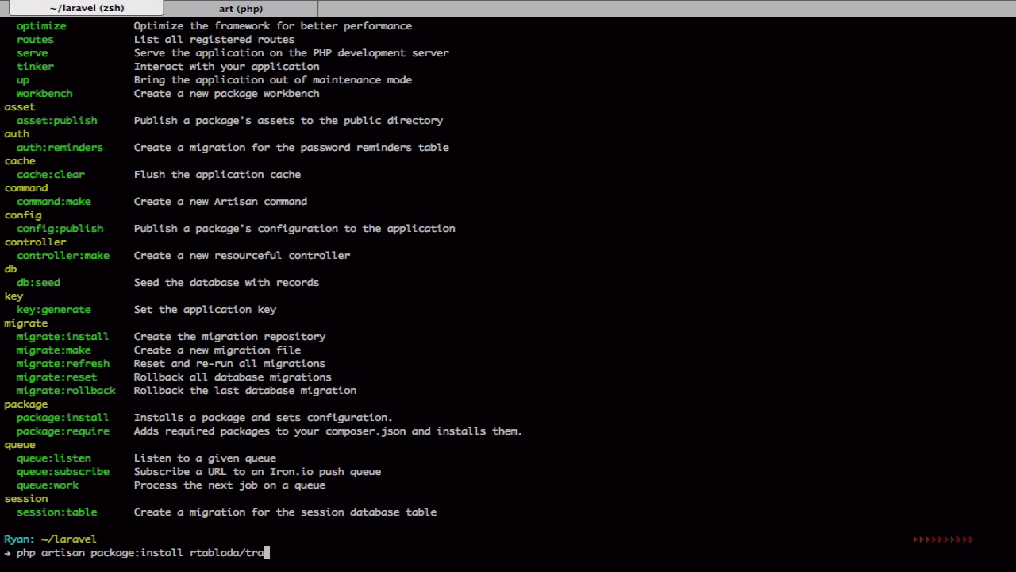
{"action": "type", "text": "ffic-signs"}
{"action": "type", "text": "d"}
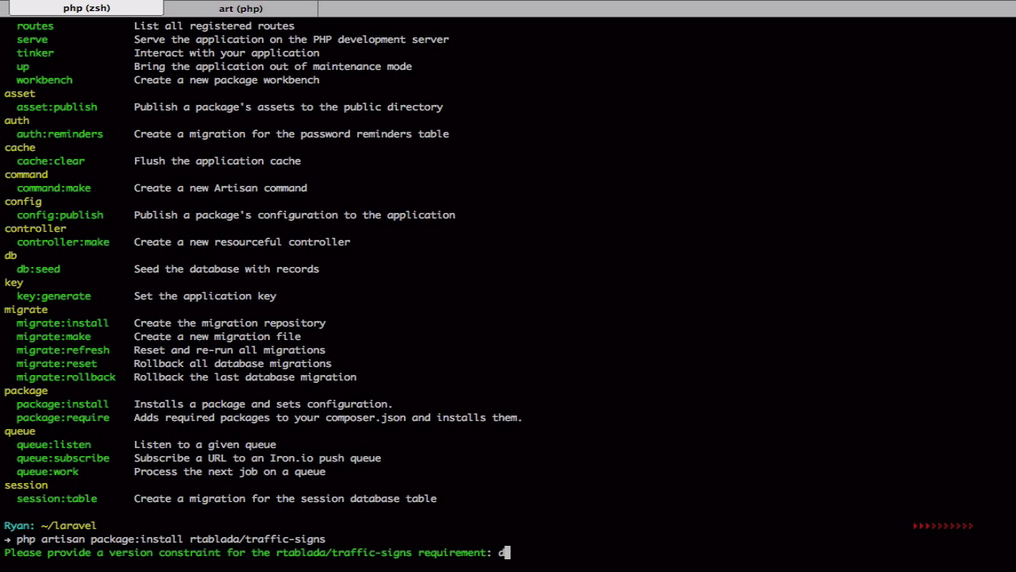
{"action": "type", "text": "ev-ma"}
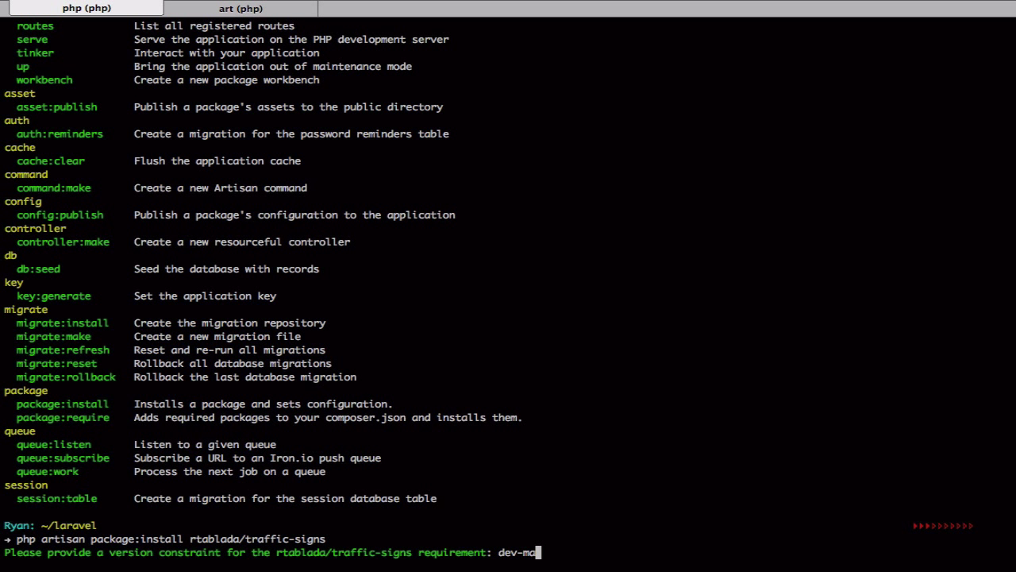
{"action": "key", "text": "Return"}
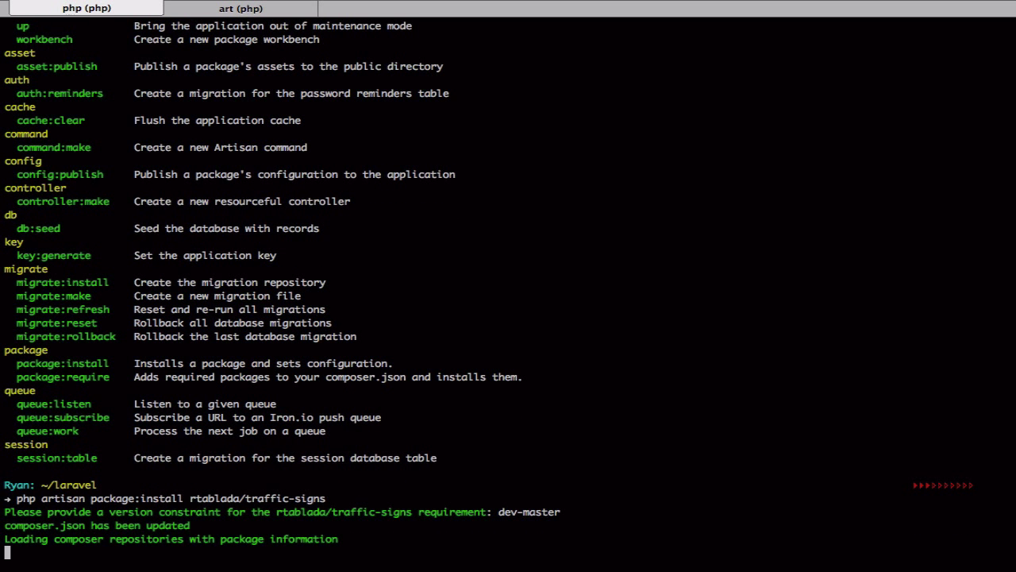
{"action": "left_click", "coordinate": [546, 8]}
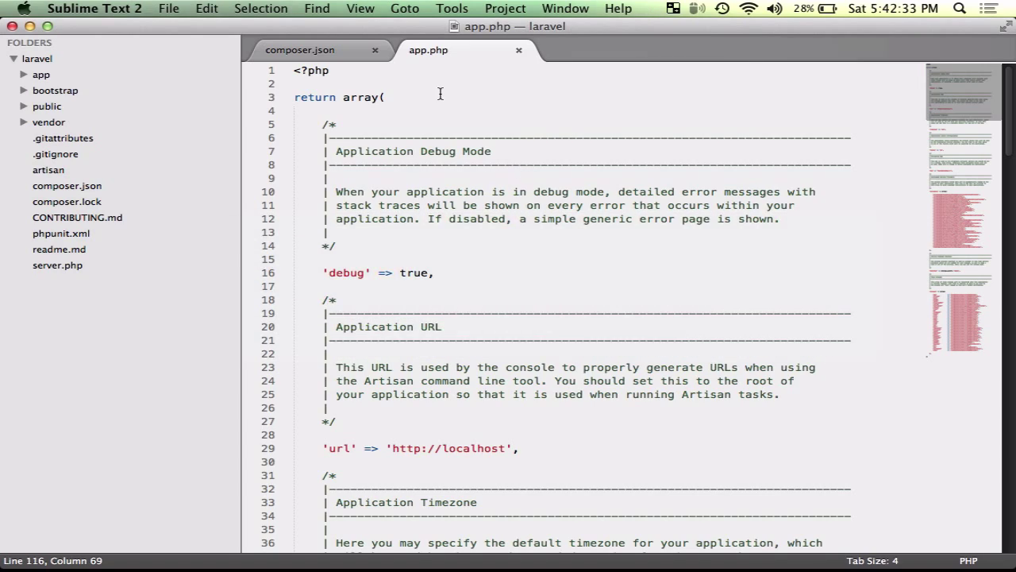
{"action": "scroll", "scroll_direction": "down", "scroll_amount": 3}
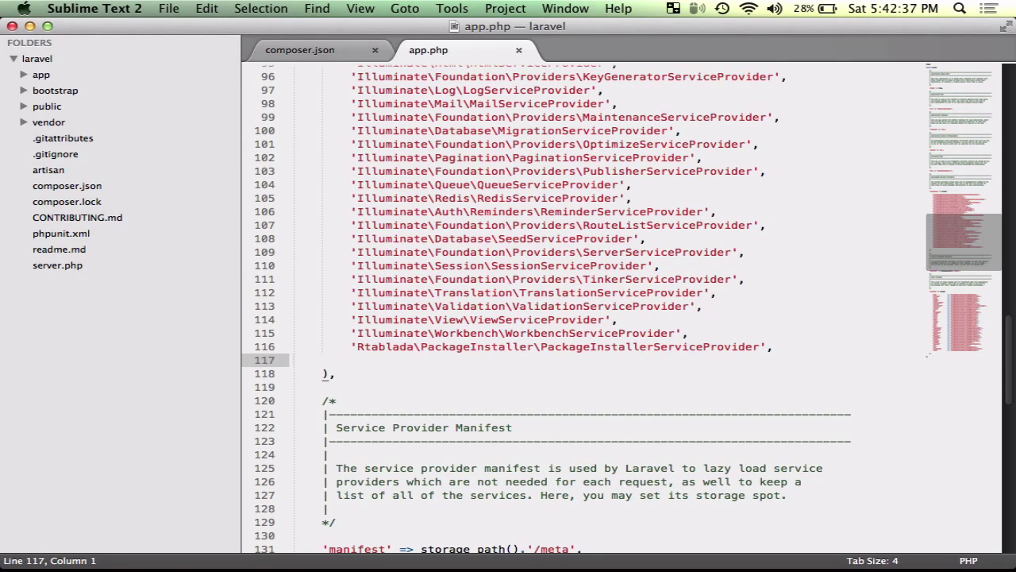
{"action": "scroll", "scroll_direction": "up", "scroll_amount": 3}
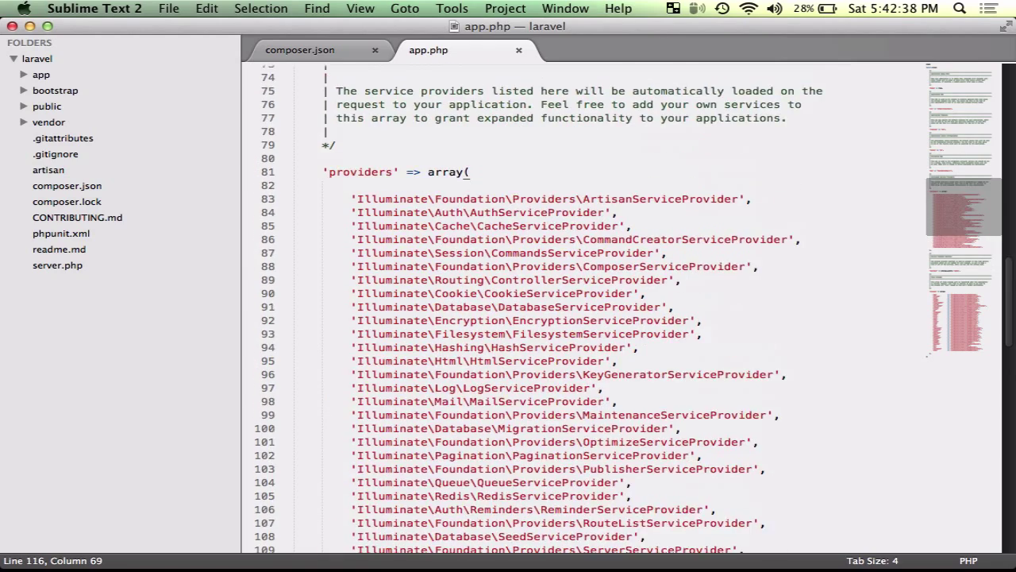
{"action": "scroll", "scroll_direction": "down", "scroll_amount": 3}
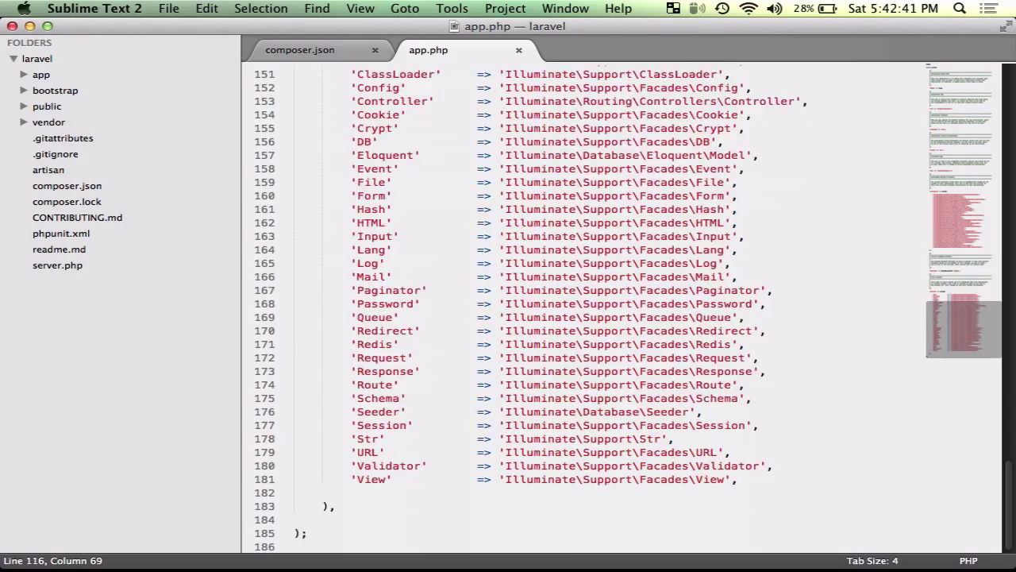
{"action": "scroll", "scroll_direction": "up", "scroll_amount": 3}
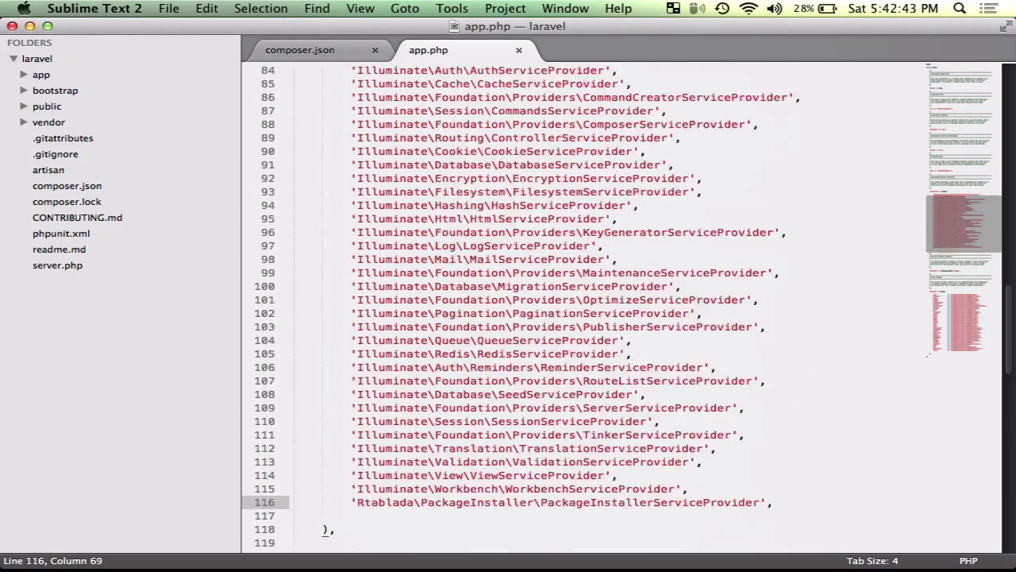
{"action": "scroll", "scroll_direction": "down", "scroll_amount": 3}
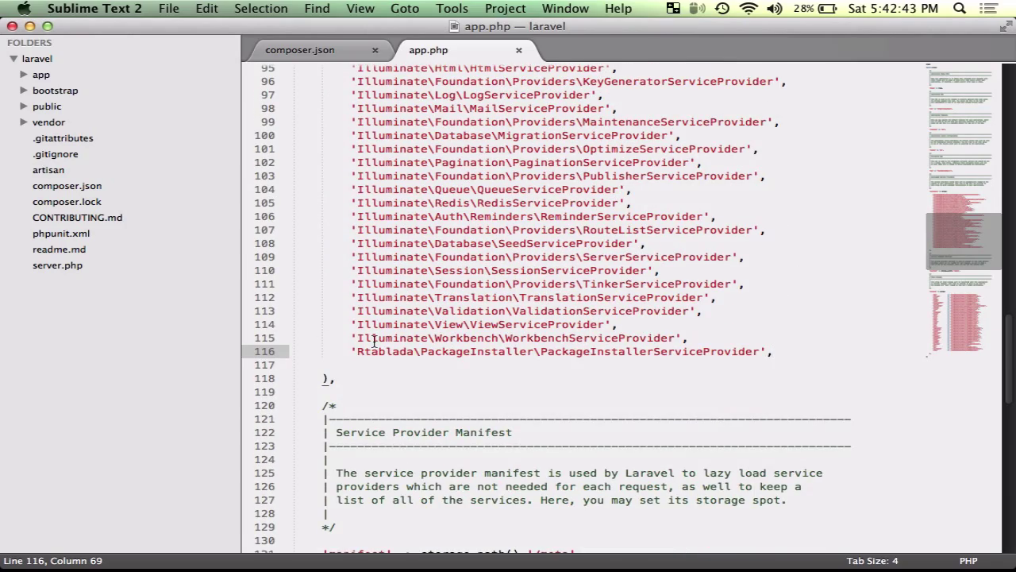
{"action": "left_click", "coordinate": [356, 351]}
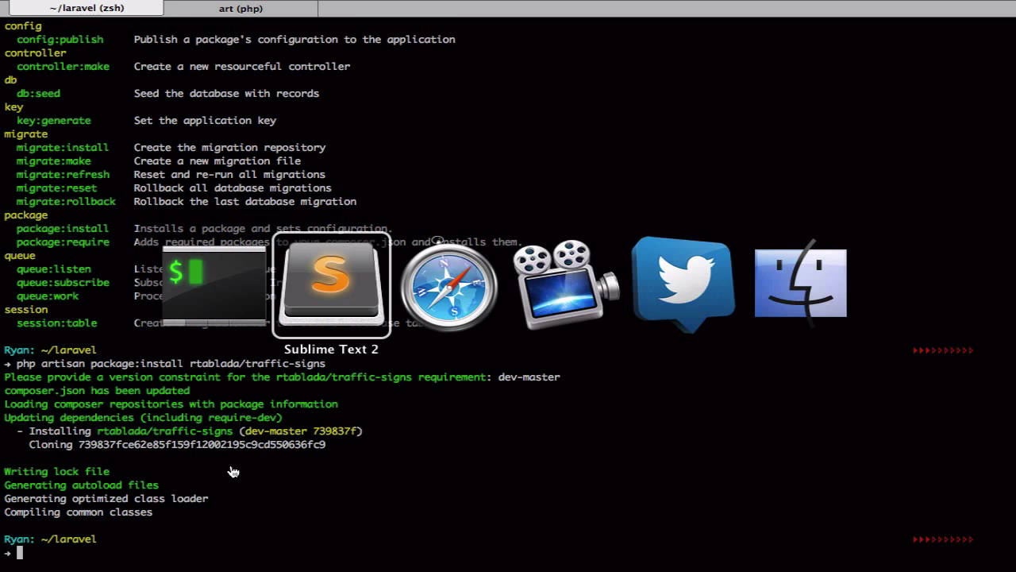
Step: Switch to Safari to recheck localhost:8000/34 for the styled 404 page
{"action": "left_click", "coordinate": [331, 285]}
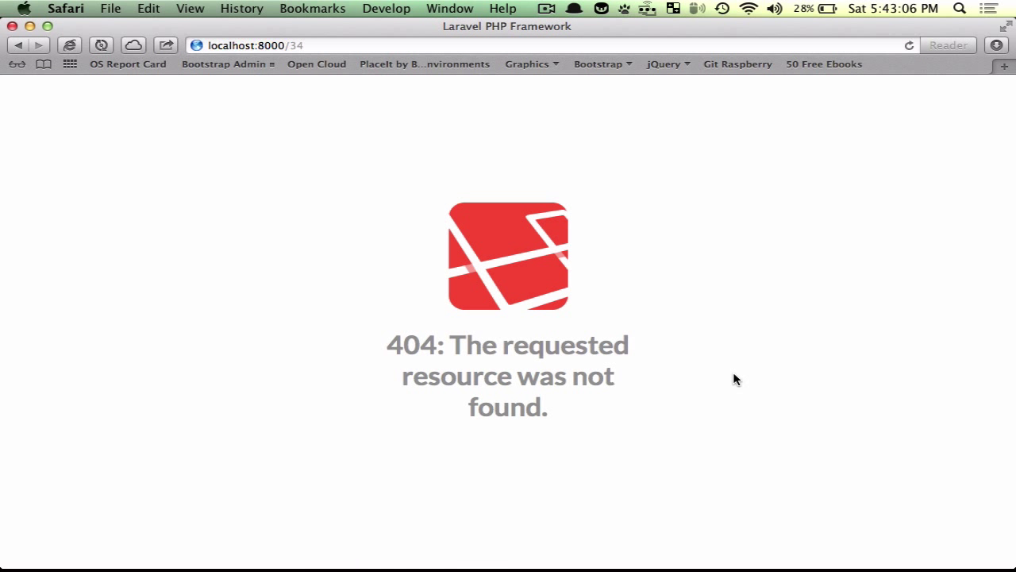
{"action": "mouse_move", "coordinate": [819, 410]}
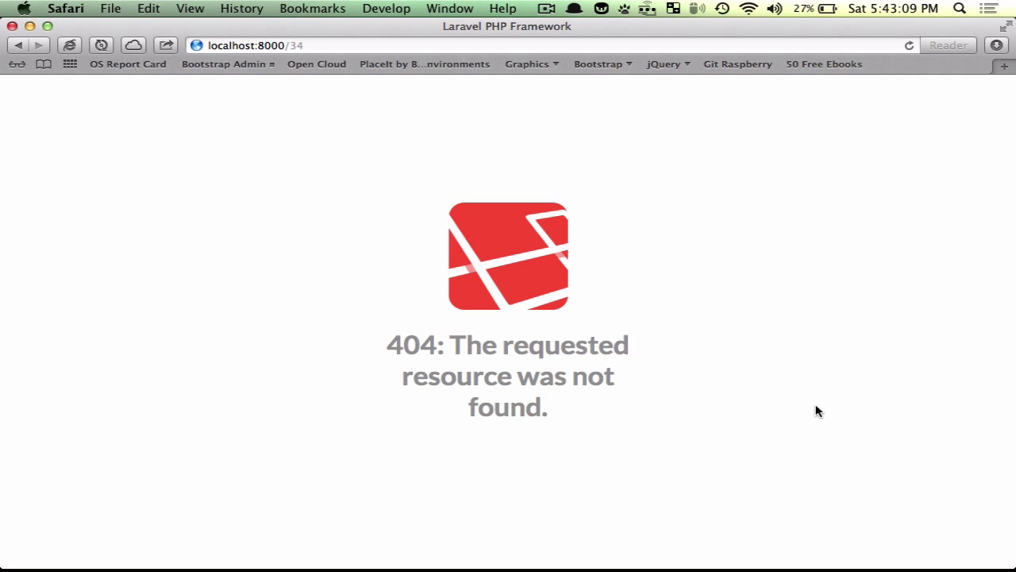
{"action": "mouse_move", "coordinate": [528, 300]}
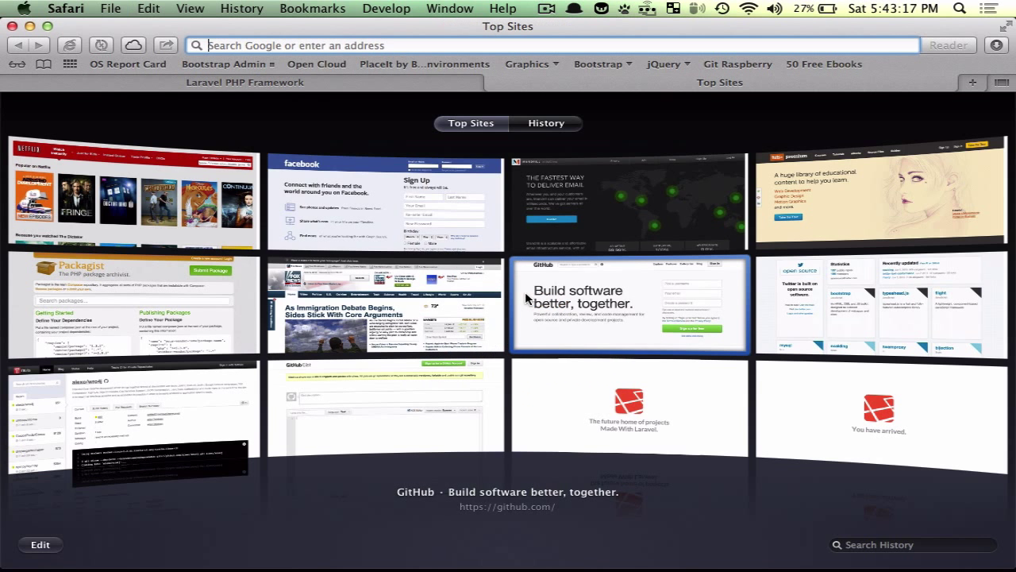
{"action": "type", "text": "gist.github.com"}
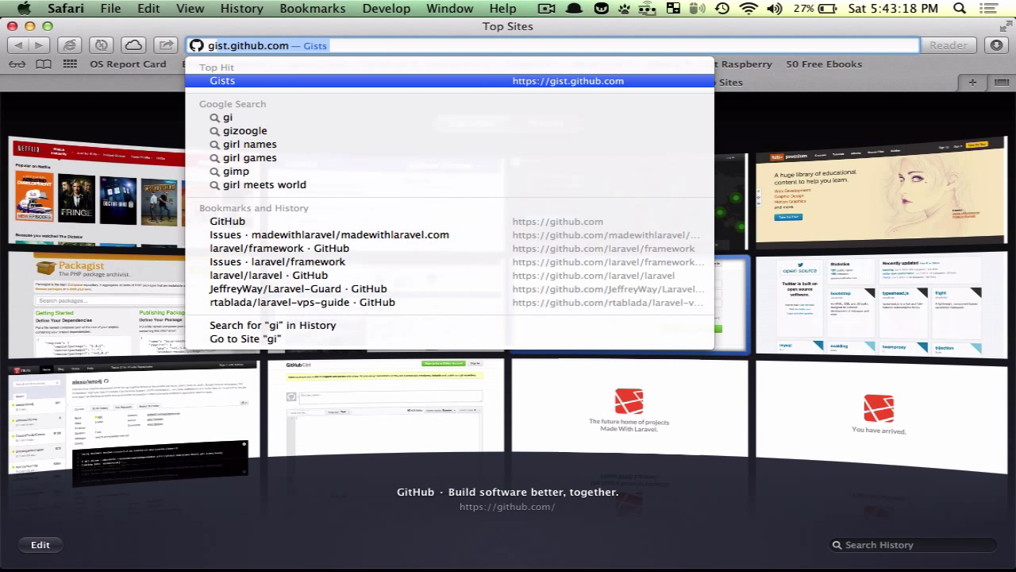
{"action": "type", "text": "tablada/laravel-vps-guide"}
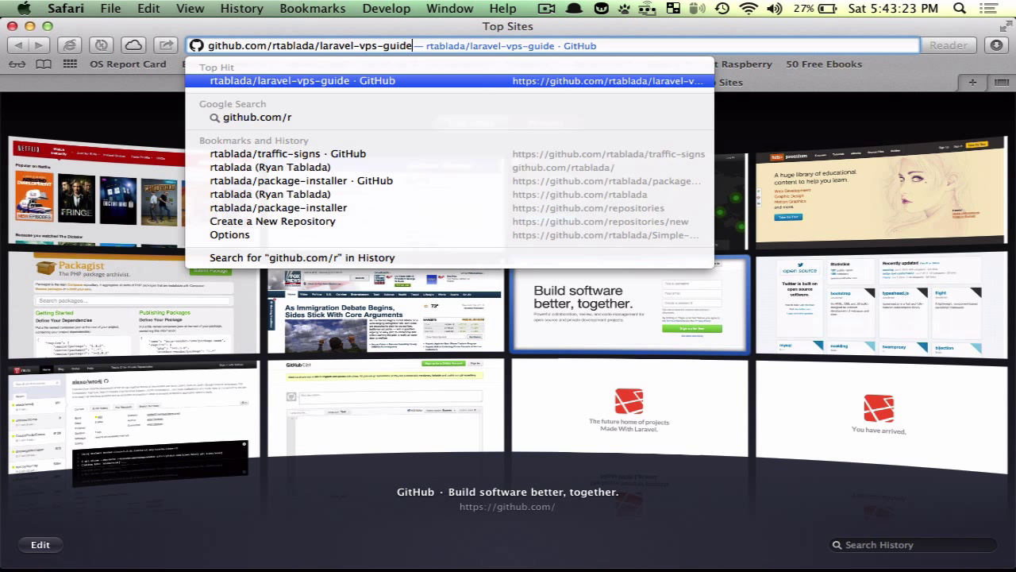
{"action": "left_click", "coordinate": [277, 180]}
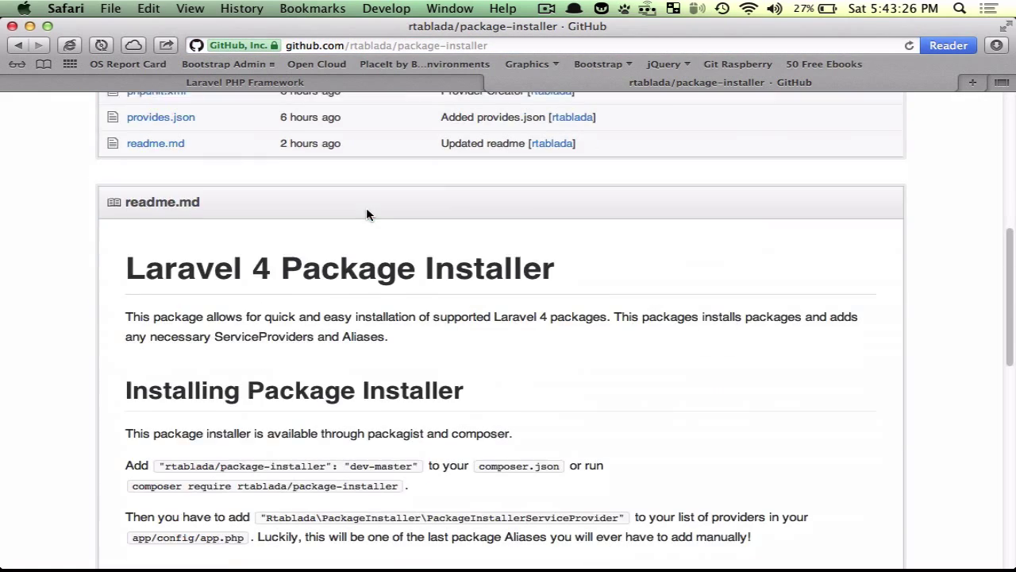
{"action": "scroll", "scroll_direction": "down", "scroll_amount": 3}
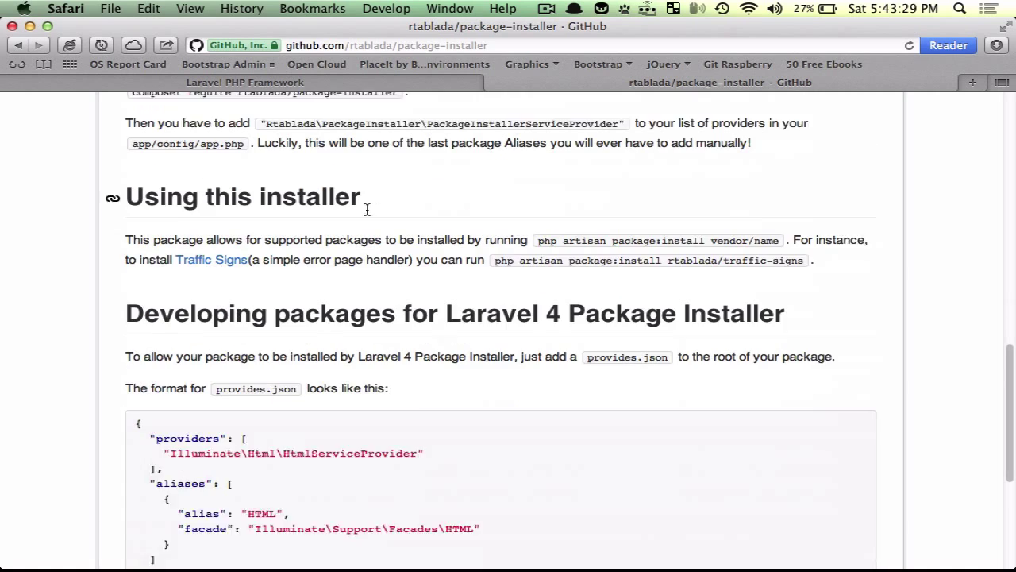
{"action": "scroll", "scroll_direction": "up", "scroll_amount": 3}
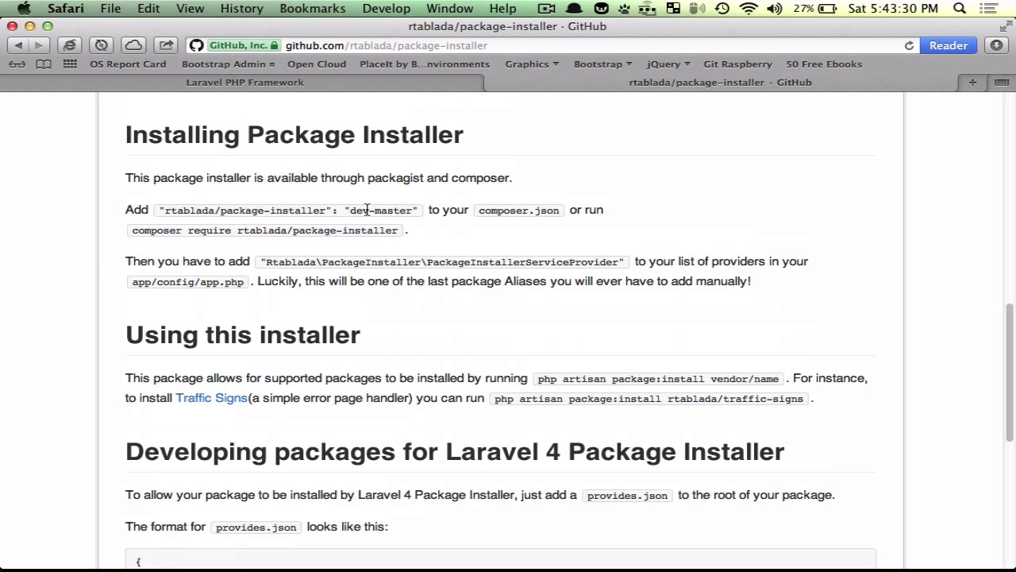
{"action": "scroll", "scroll_direction": "up", "scroll_amount": 3}
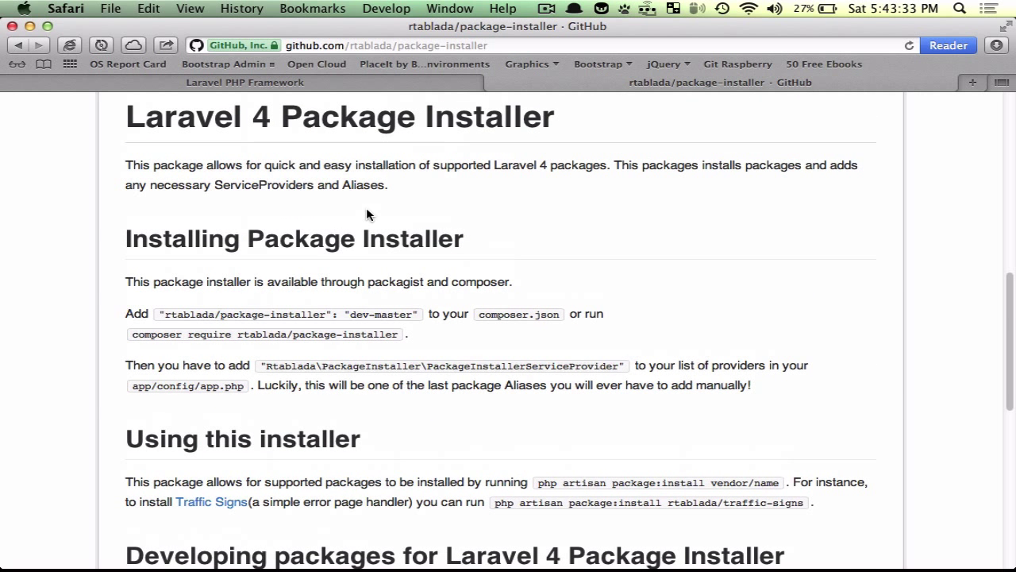
{"action": "scroll", "scroll_direction": "down", "scroll_amount": 3}
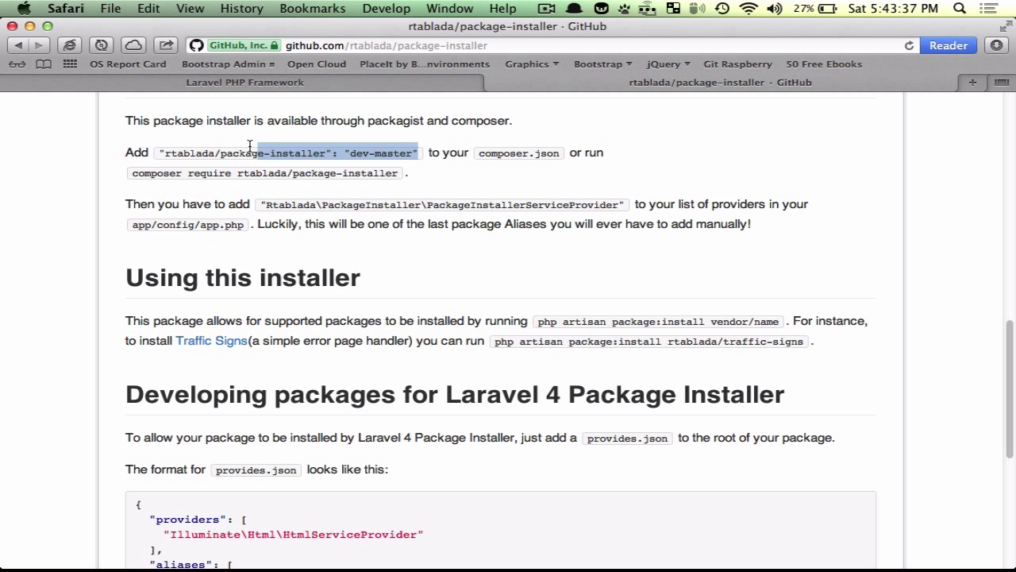
{"action": "double_click", "coordinate": [455, 152]}
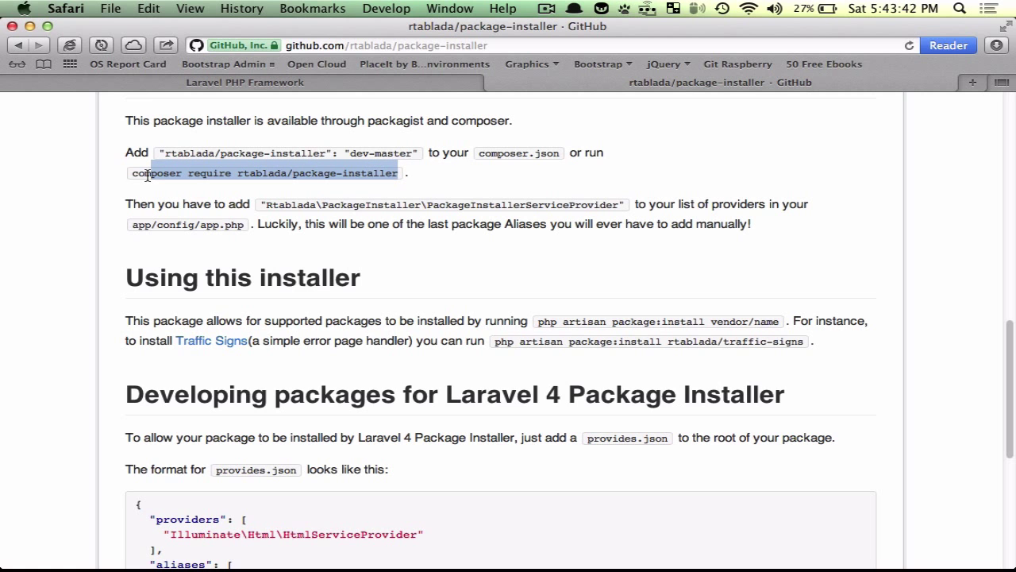
{"action": "scroll", "scroll_direction": "up", "scroll_amount": 3}
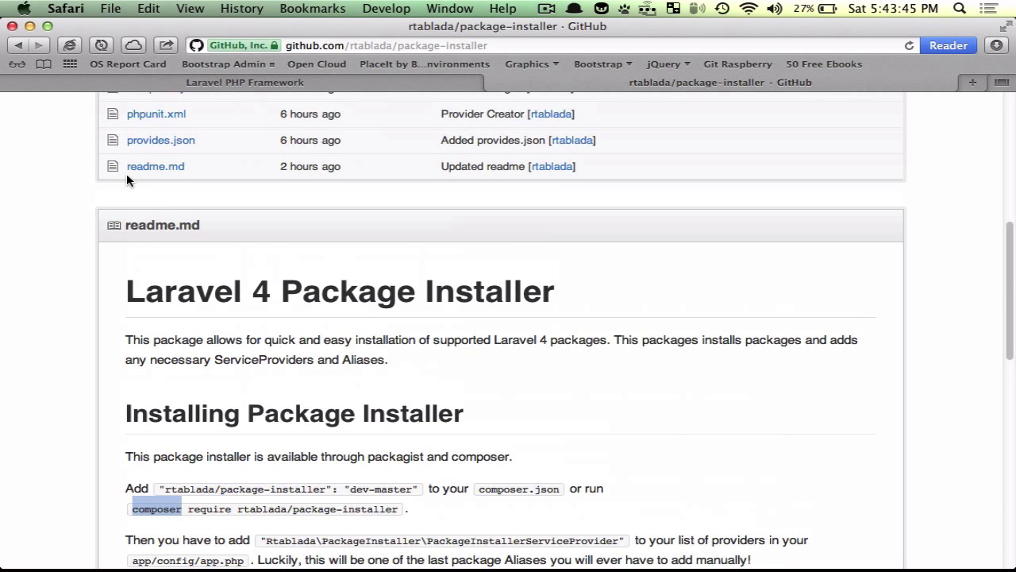
{"action": "scroll", "scroll_direction": "down", "scroll_amount": 3}
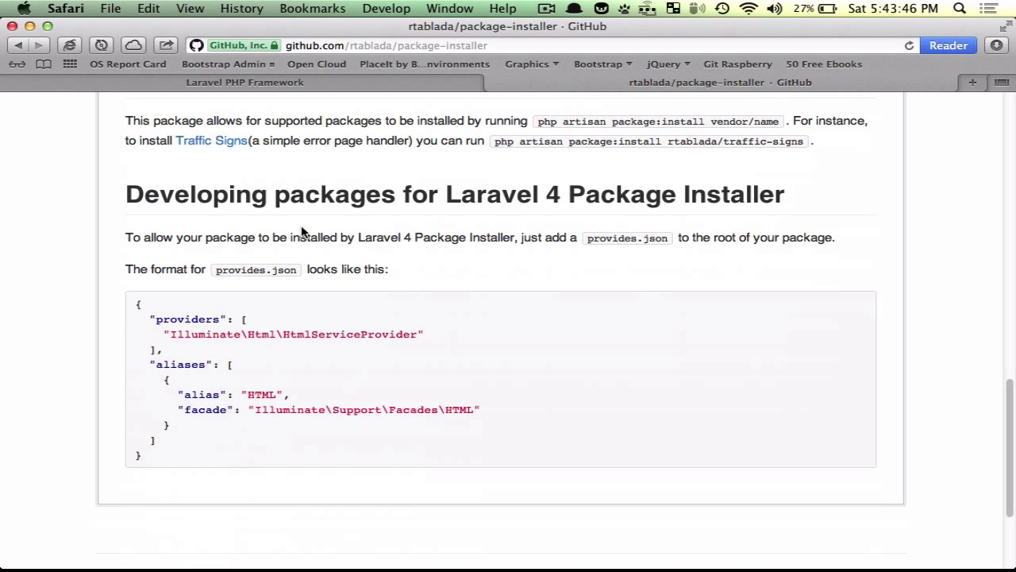
{"action": "scroll", "scroll_direction": "down", "scroll_amount": 3}
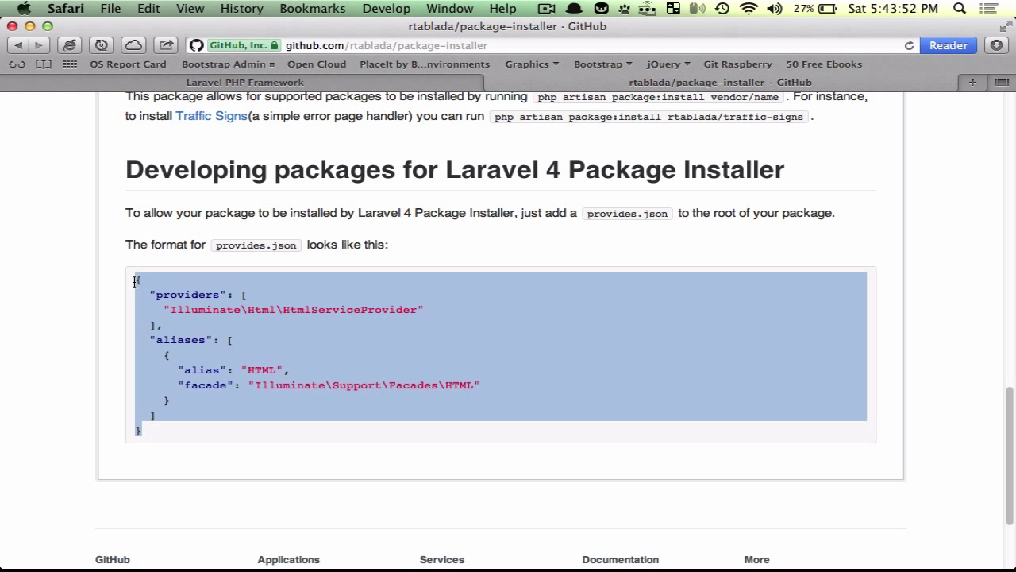
{"action": "mouse_move", "coordinate": [255, 243]}
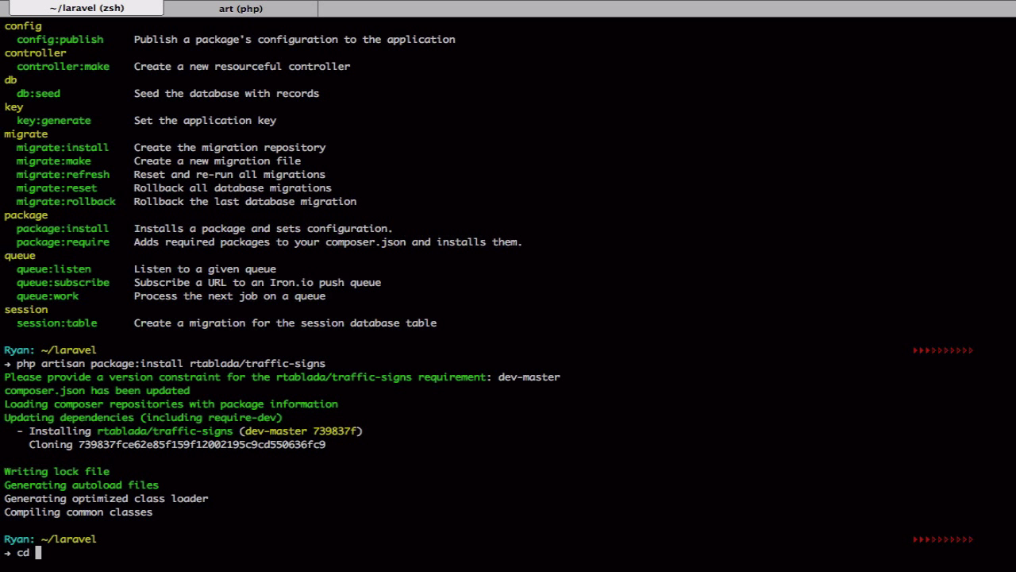
Step: List vendor/rtablada and open traffic-signs' provides.json in Sublime Text
{"action": "type", "text": "vendor/rtablada/"}
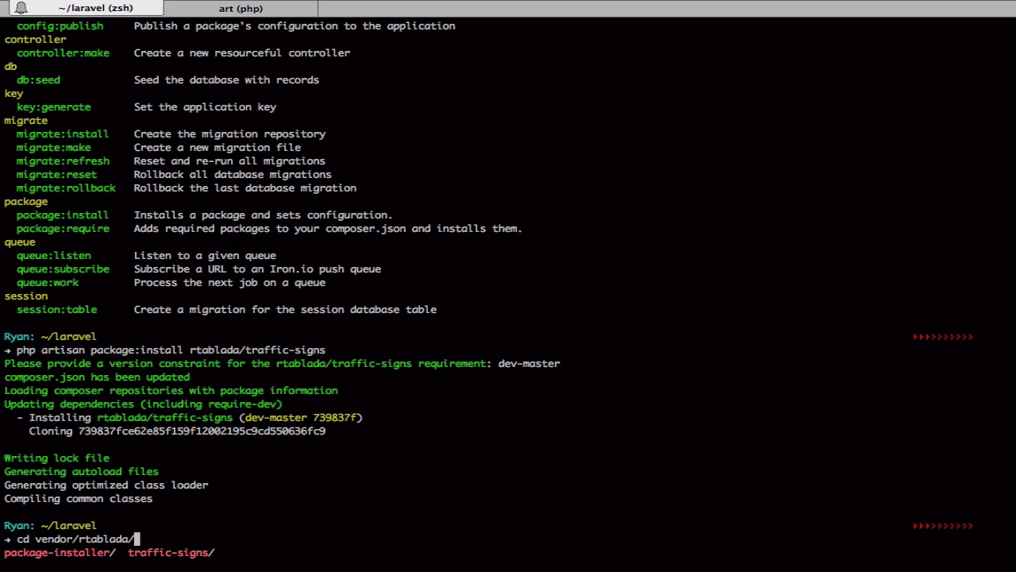
{"action": "key", "text": "Return"}
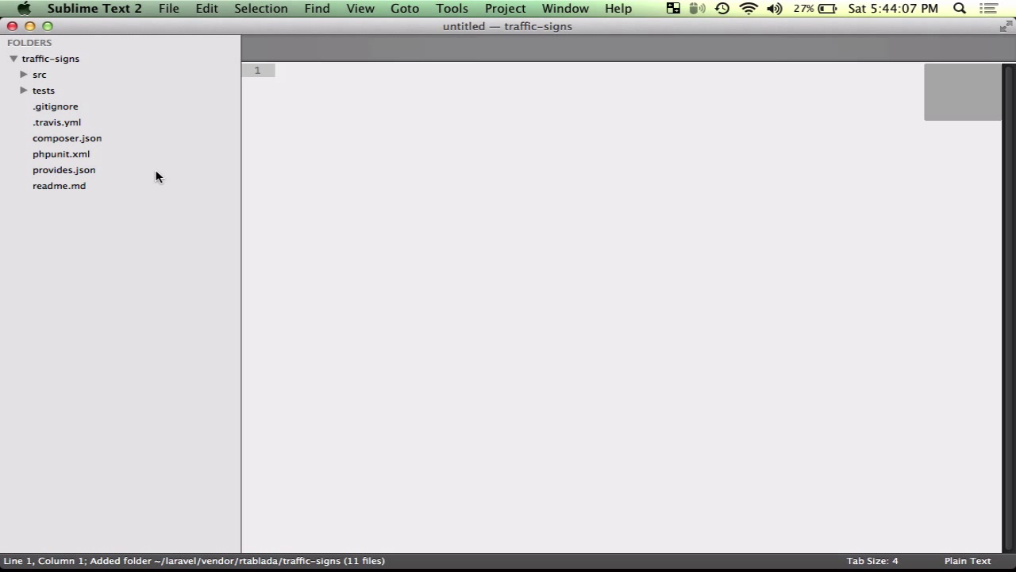
{"action": "mouse_move", "coordinate": [63, 140]}
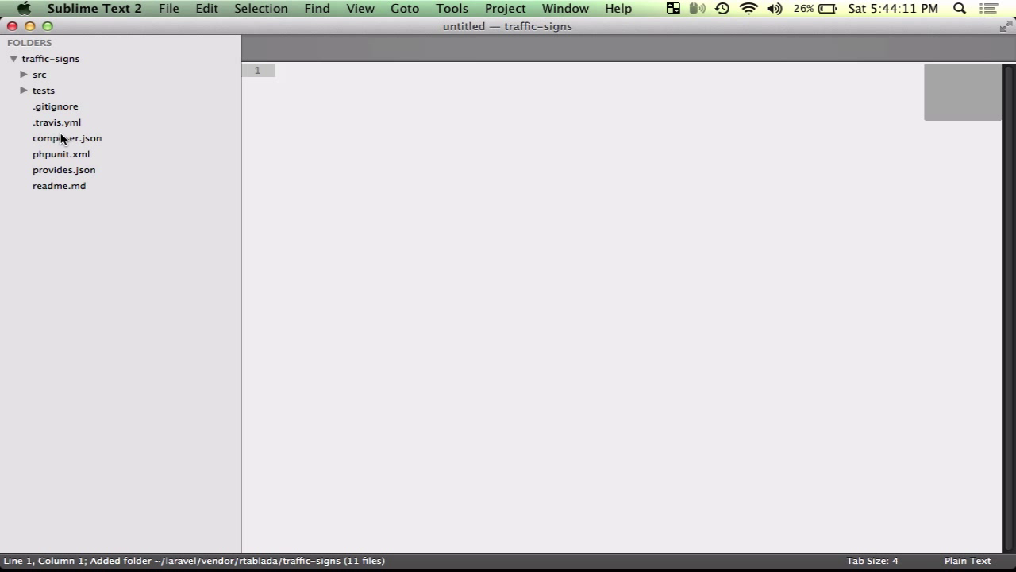
{"action": "left_click", "coordinate": [63, 169]}
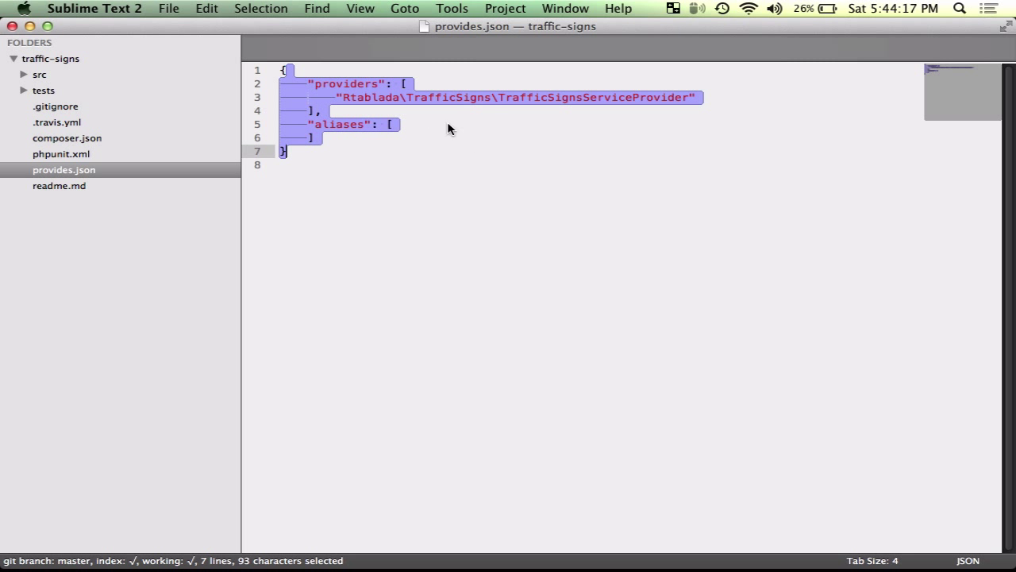
{"action": "double_click", "coordinate": [338, 124]}
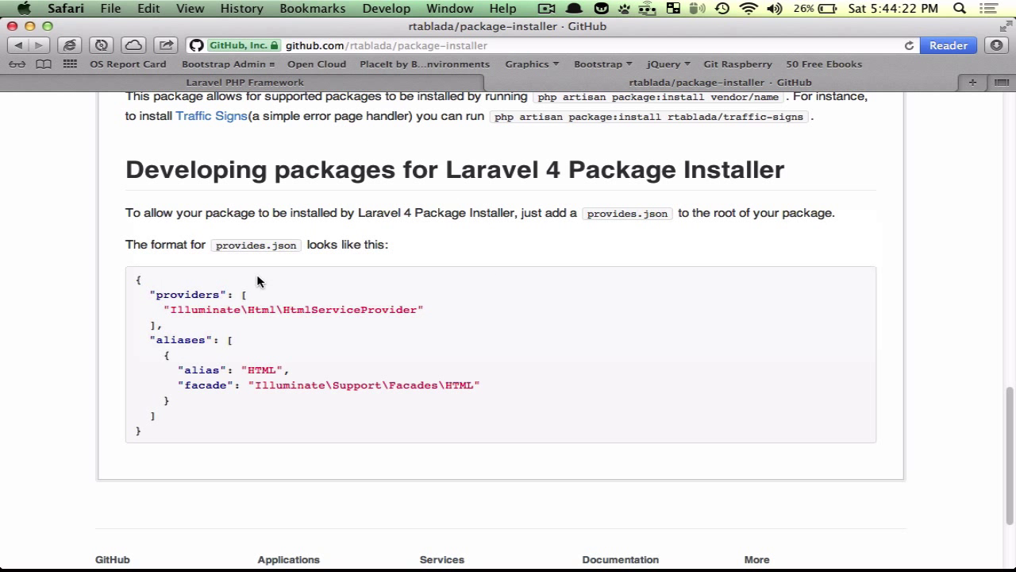
{"action": "scroll", "scroll_direction": "up", "scroll_amount": 3}
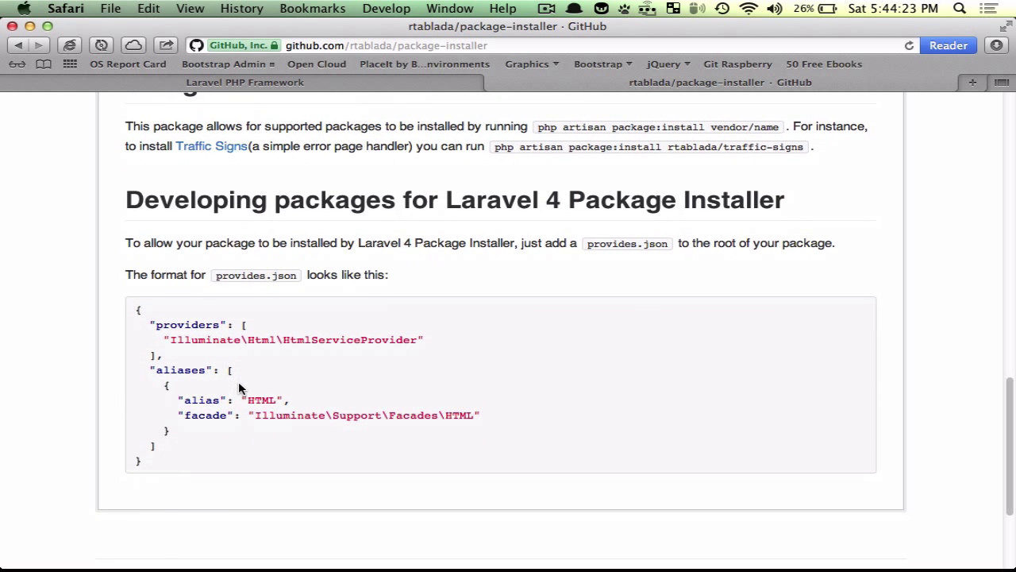
{"action": "mouse_move", "coordinate": [162, 381]}
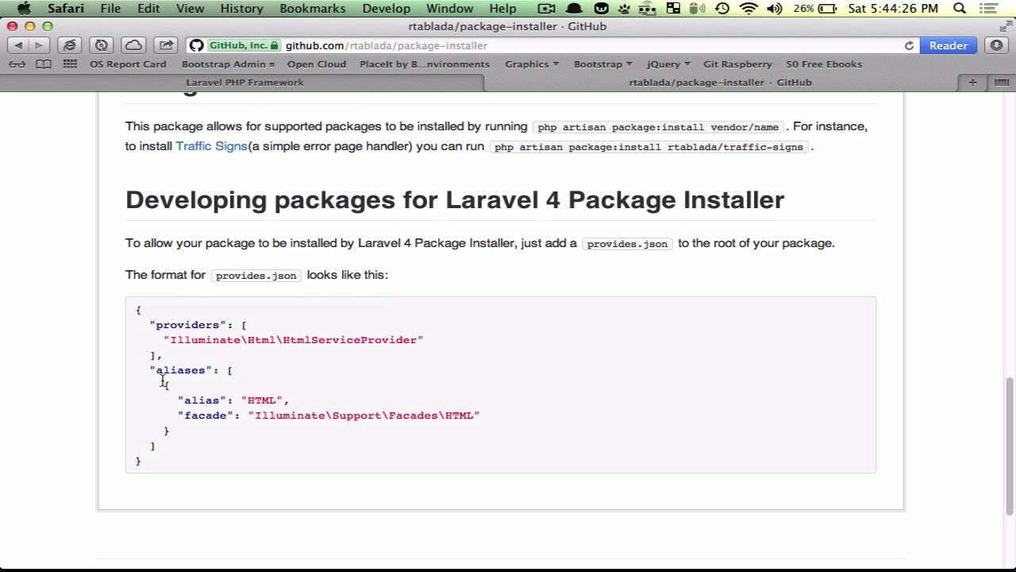
{"action": "left_click_drag", "start_coordinate": [155, 370], "coordinate": [191, 443]}
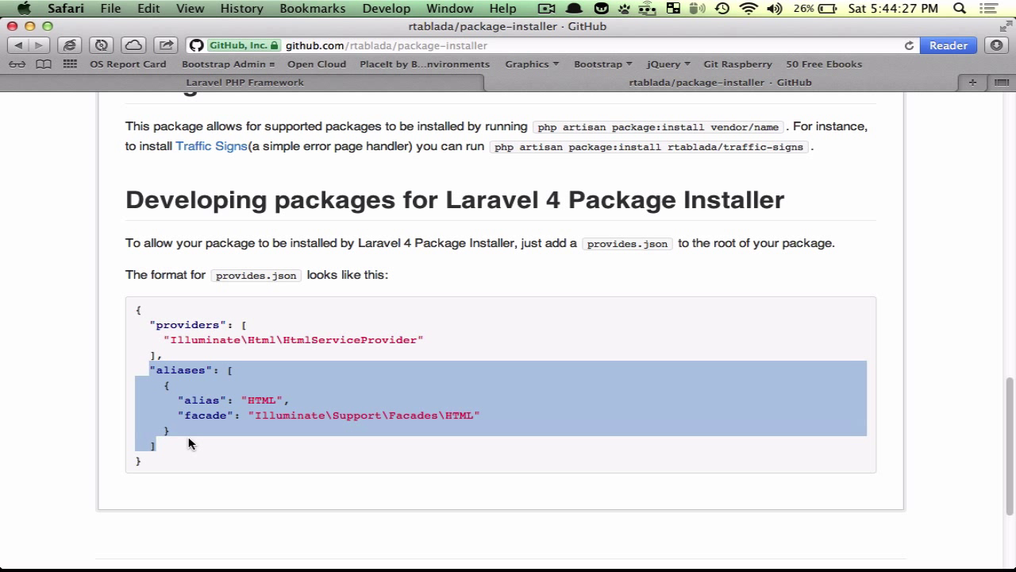
{"action": "left_click", "coordinate": [248, 451]}
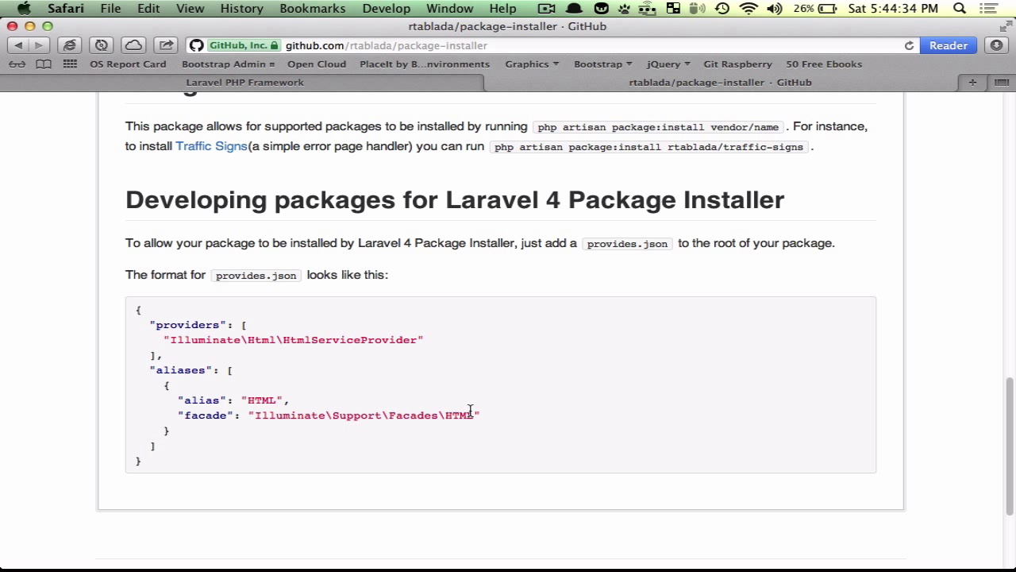
{"action": "mouse_move", "coordinate": [227, 367]}
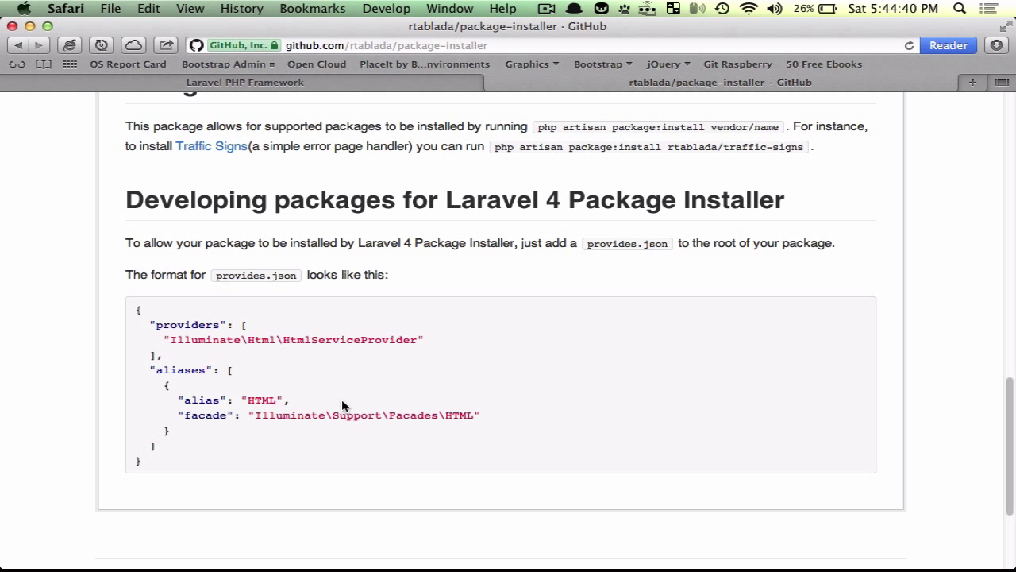
{"action": "mouse_move", "coordinate": [550, 121]}
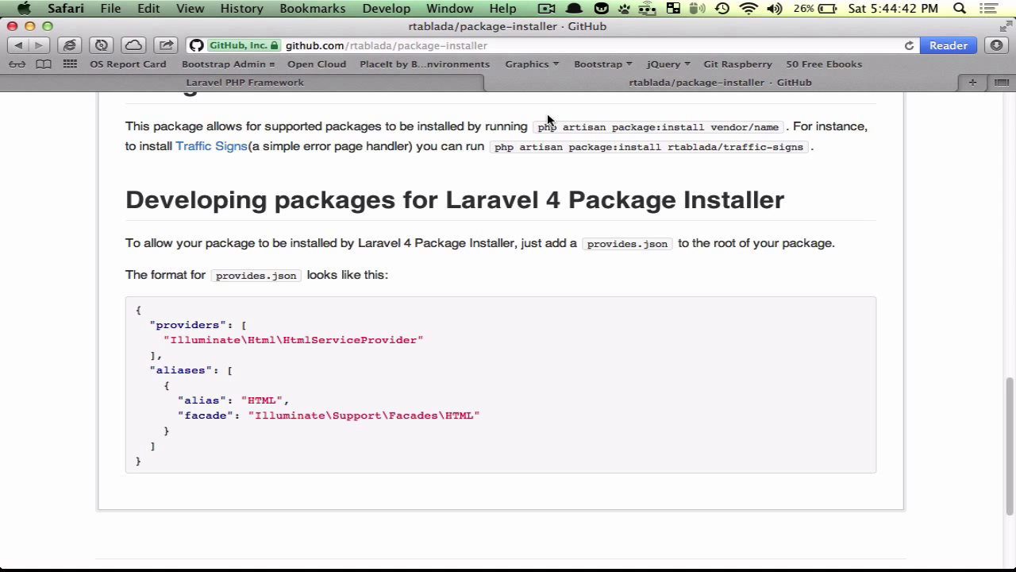
{"action": "scroll", "scroll_direction": "up", "scroll_amount": 3}
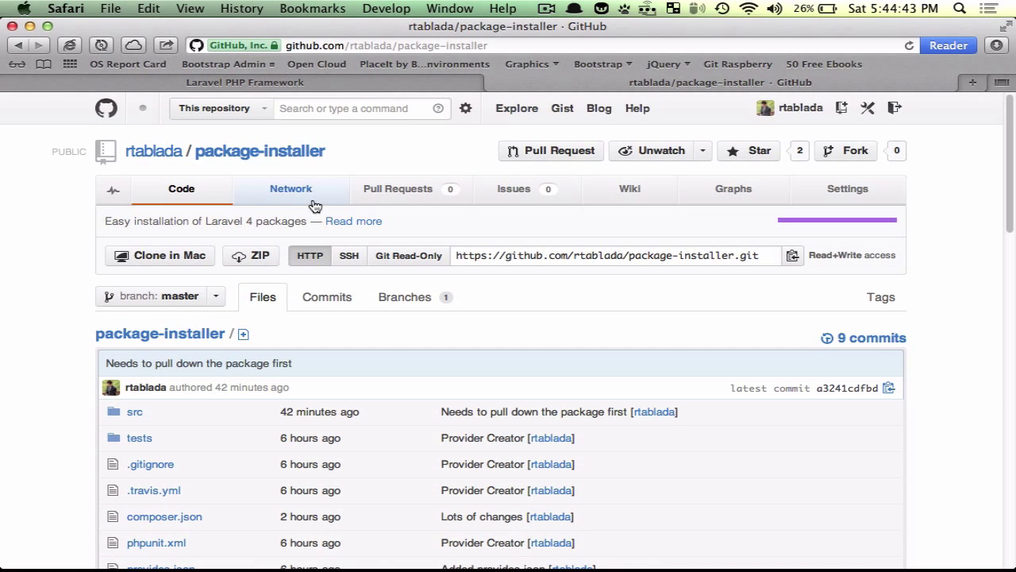
{"action": "scroll", "scroll_direction": "down", "scroll_amount": 3}
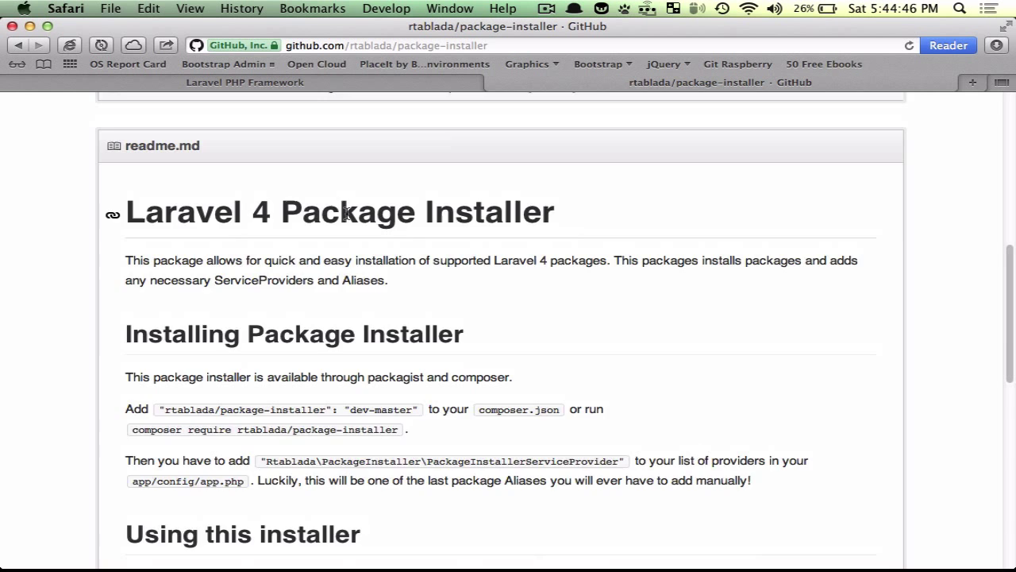
{"action": "scroll", "scroll_direction": "up", "scroll_amount": 3}
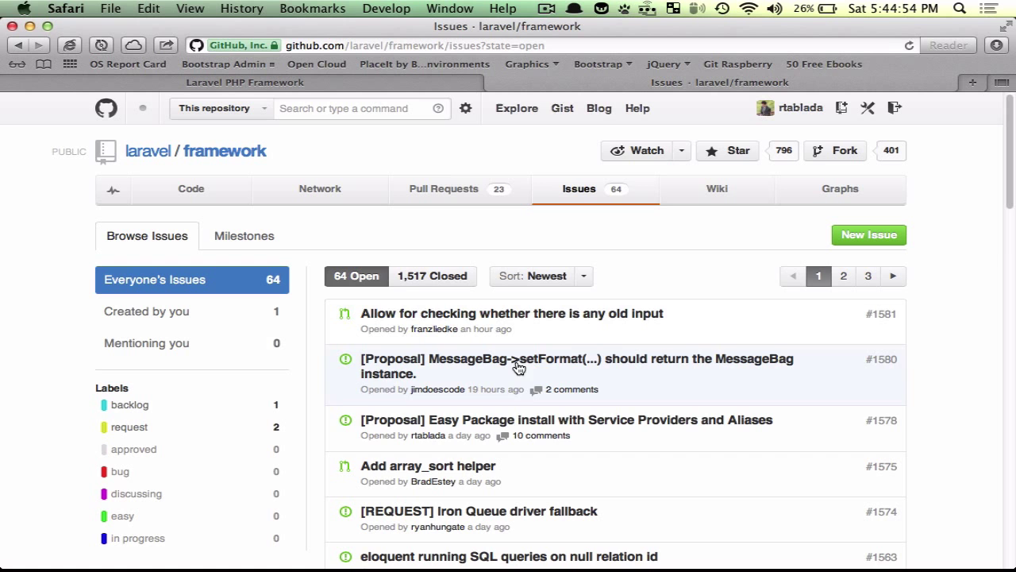
Step: Open rtablada's '[Proposal] Easy Package install with Service Providers and Aliases' issue and select its address
{"action": "left_click", "coordinate": [565, 419]}
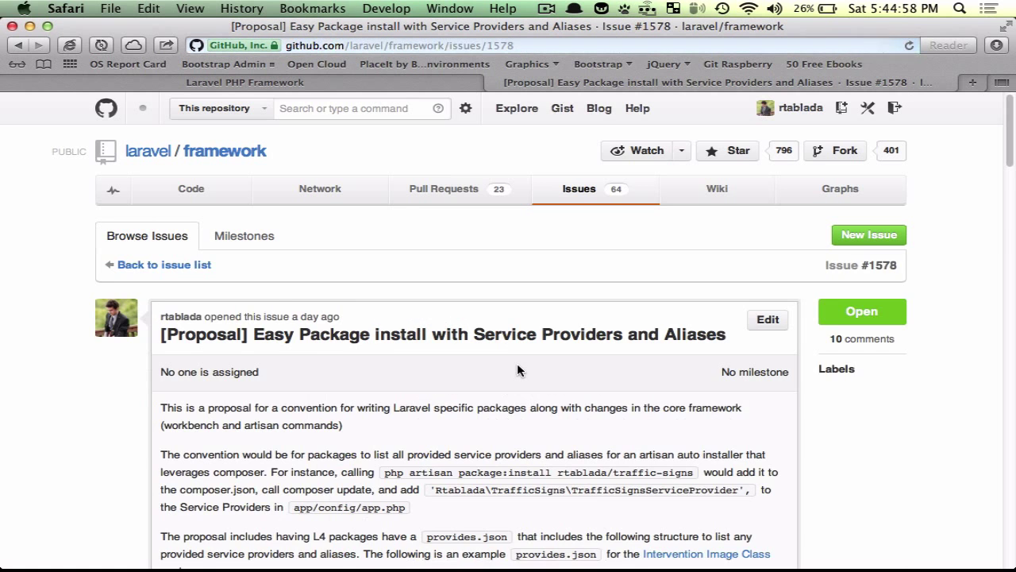
{"action": "scroll", "scroll_direction": "down", "scroll_amount": 3}
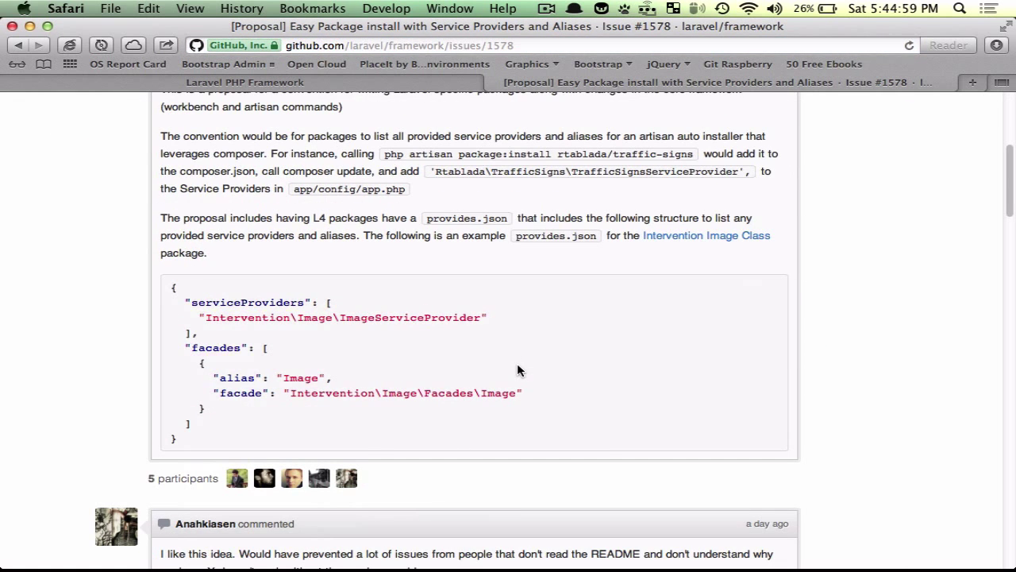
{"action": "scroll", "scroll_direction": "up", "scroll_amount": 3}
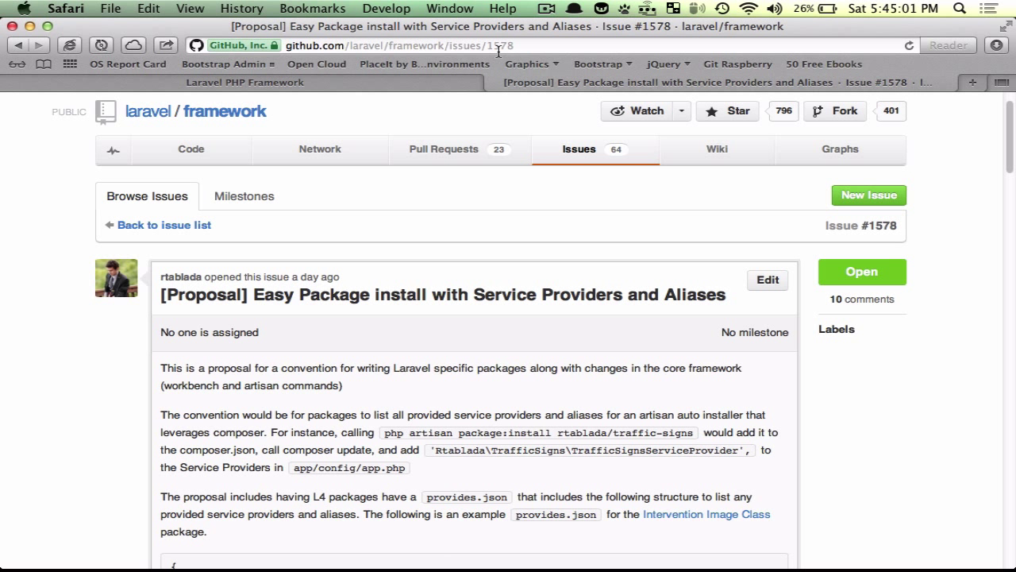
{"action": "left_click", "coordinate": [498, 45]}
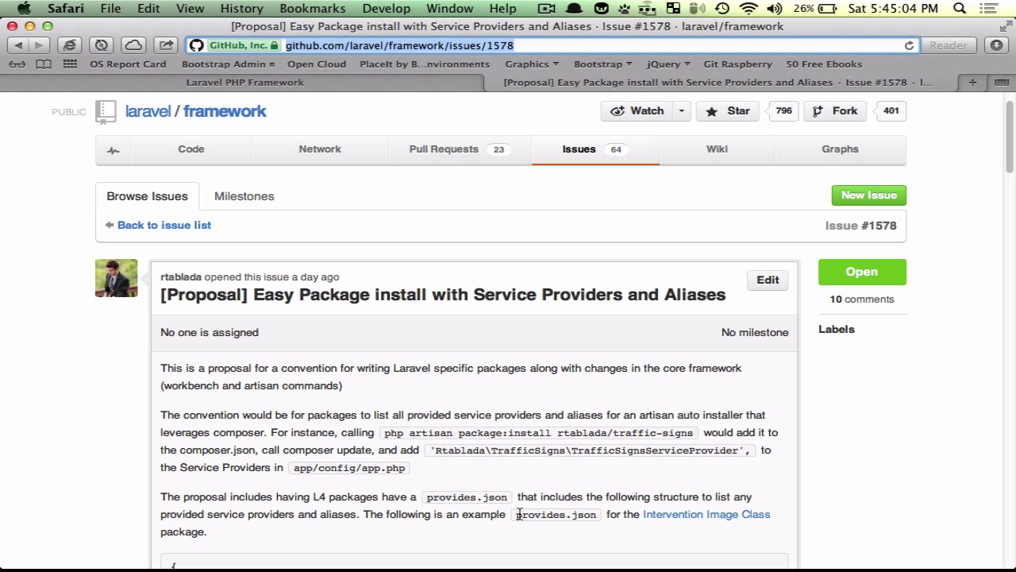
{"action": "scroll", "scroll_direction": "down", "scroll_amount": 3}
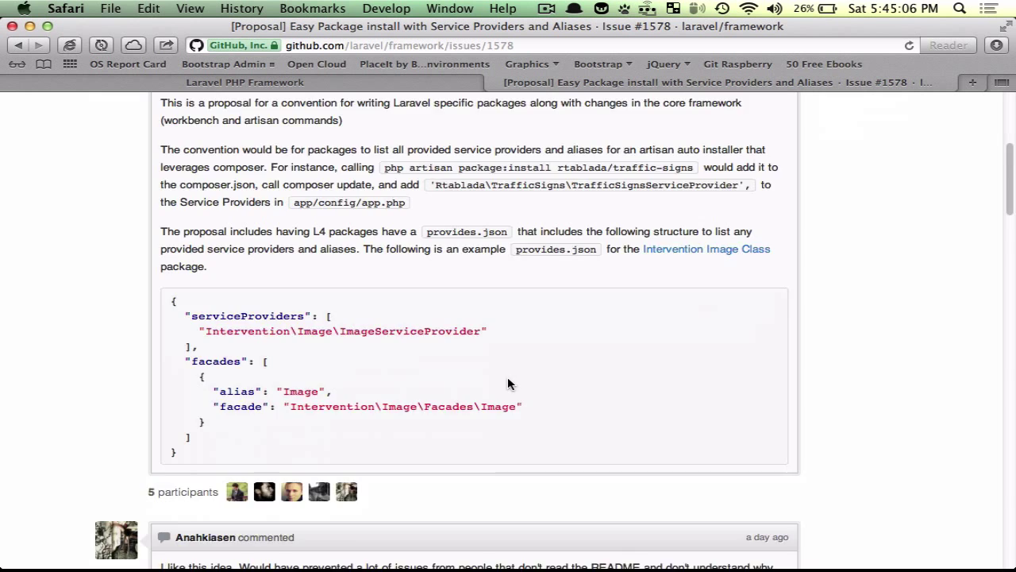
{"action": "scroll", "scroll_direction": "up", "scroll_amount": 3}
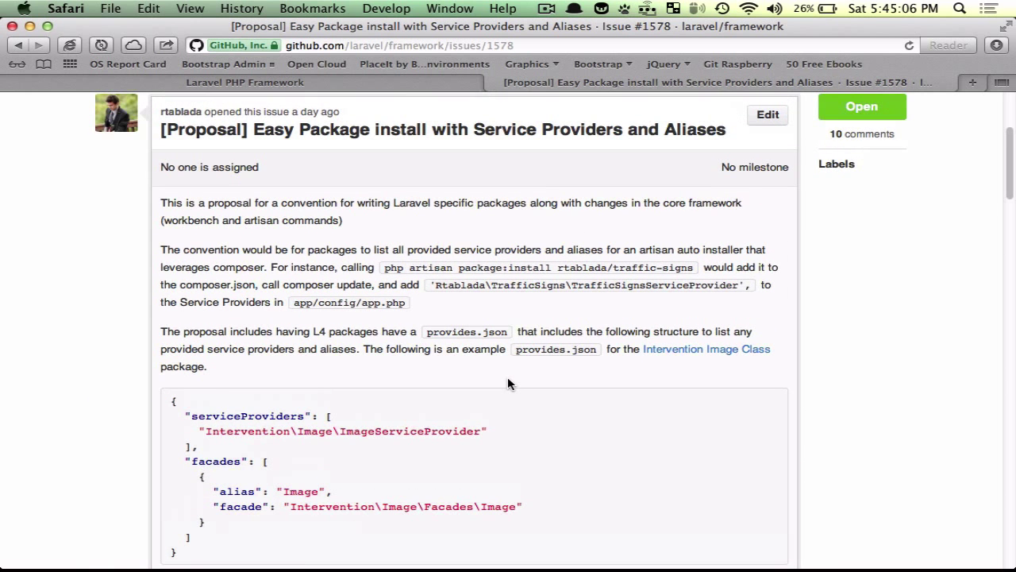
{"action": "scroll", "scroll_direction": "down", "scroll_amount": 3}
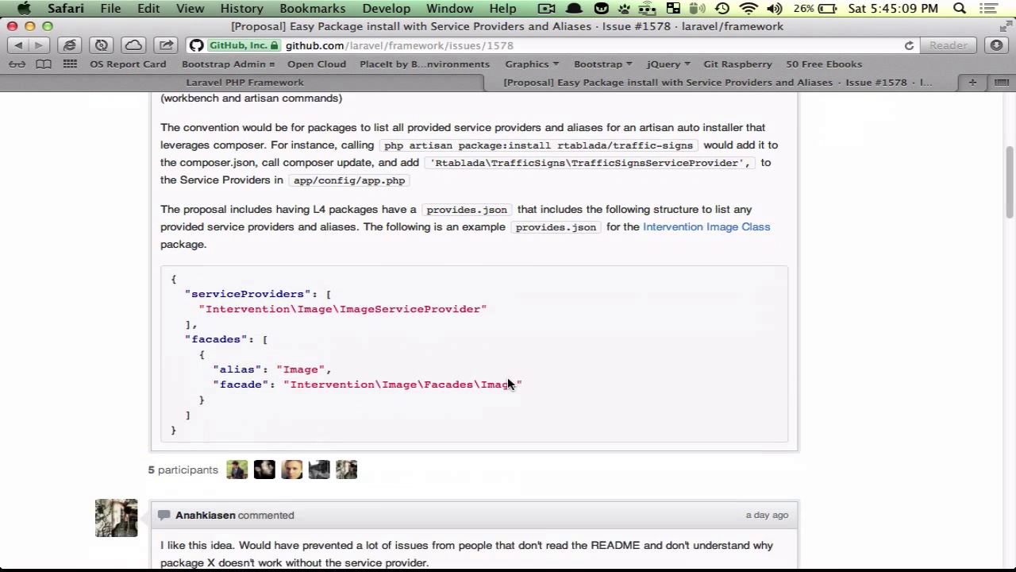
{"action": "scroll", "scroll_direction": "up", "scroll_amount": 3}
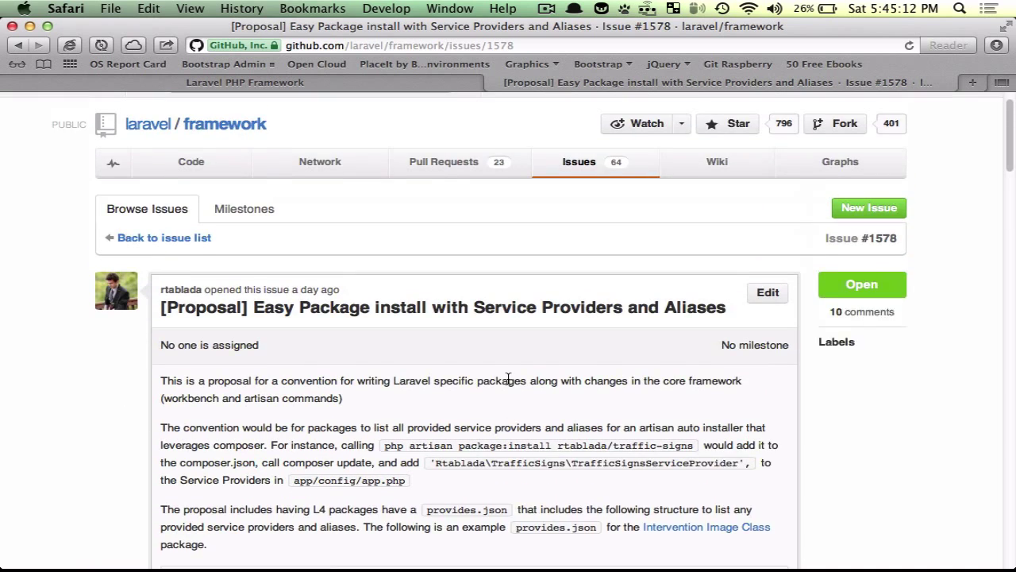